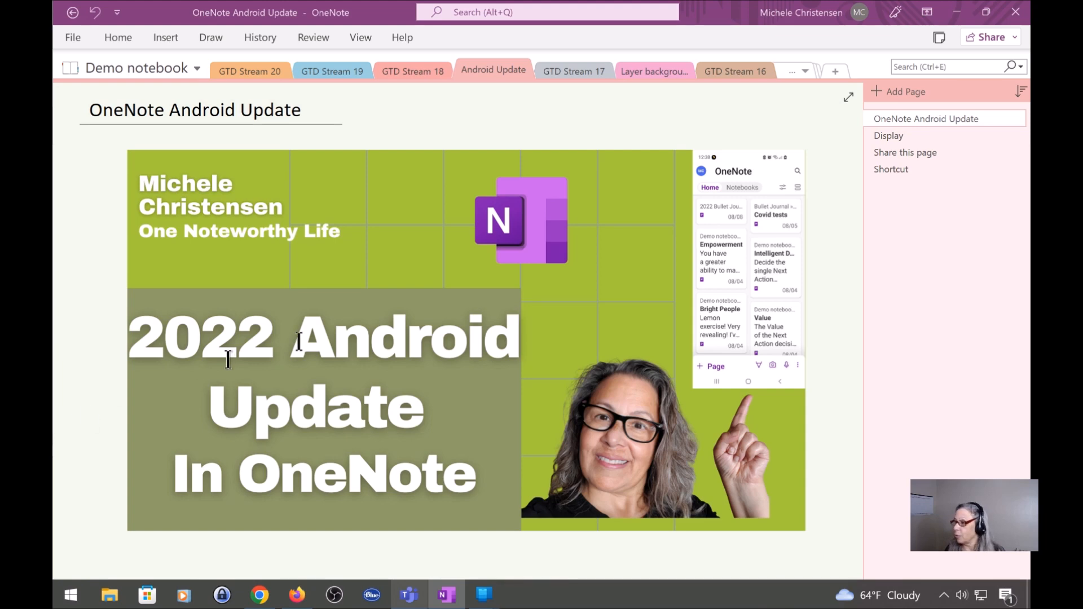
Show the Display page from the page list on the right.
click(889, 135)
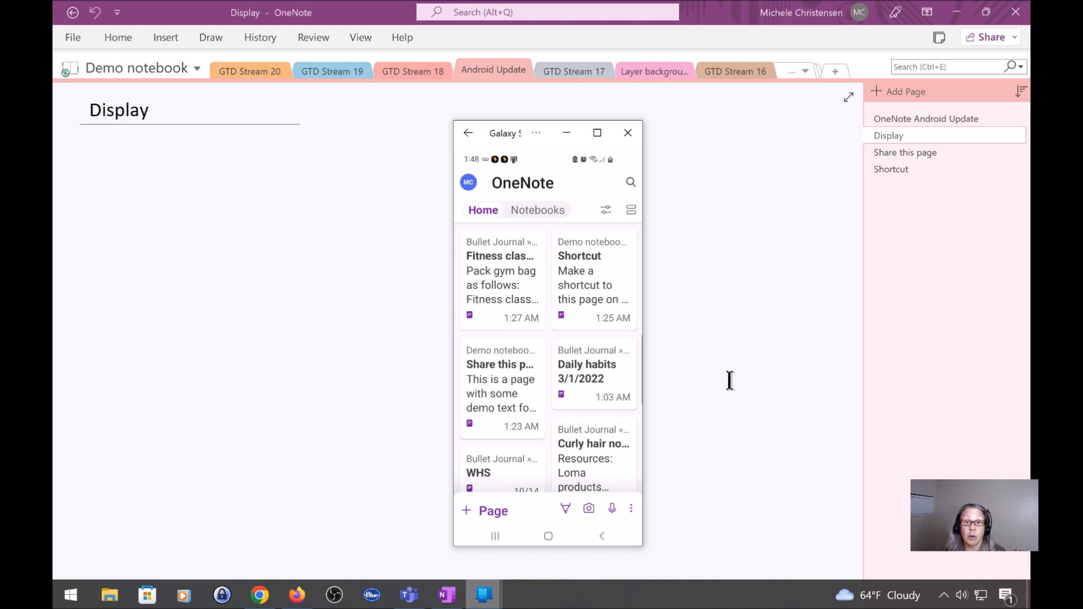
mouse_move(567, 518)
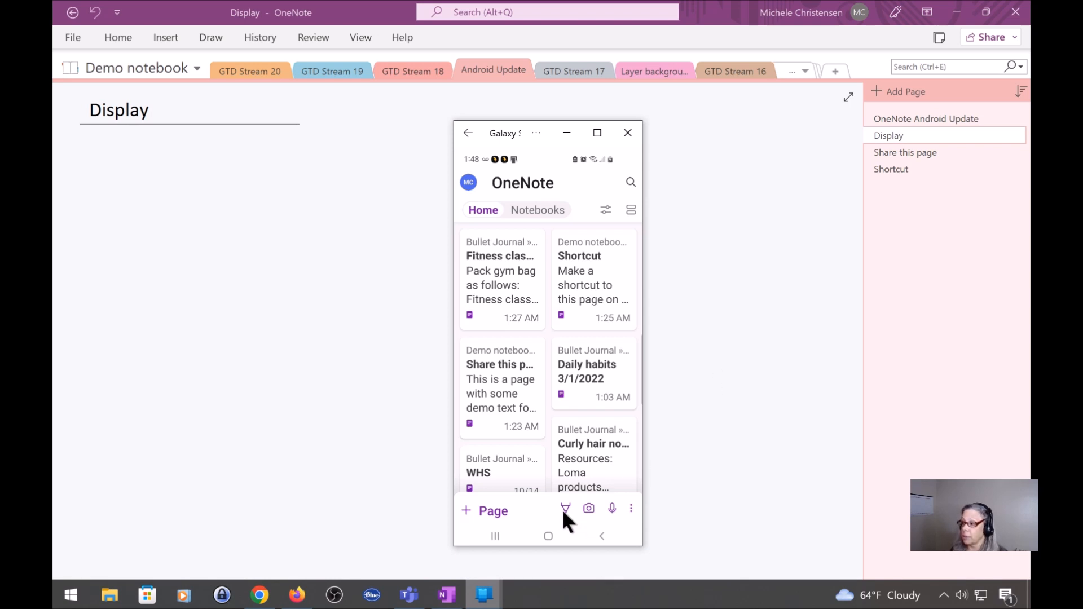
mouse_move(657, 463)
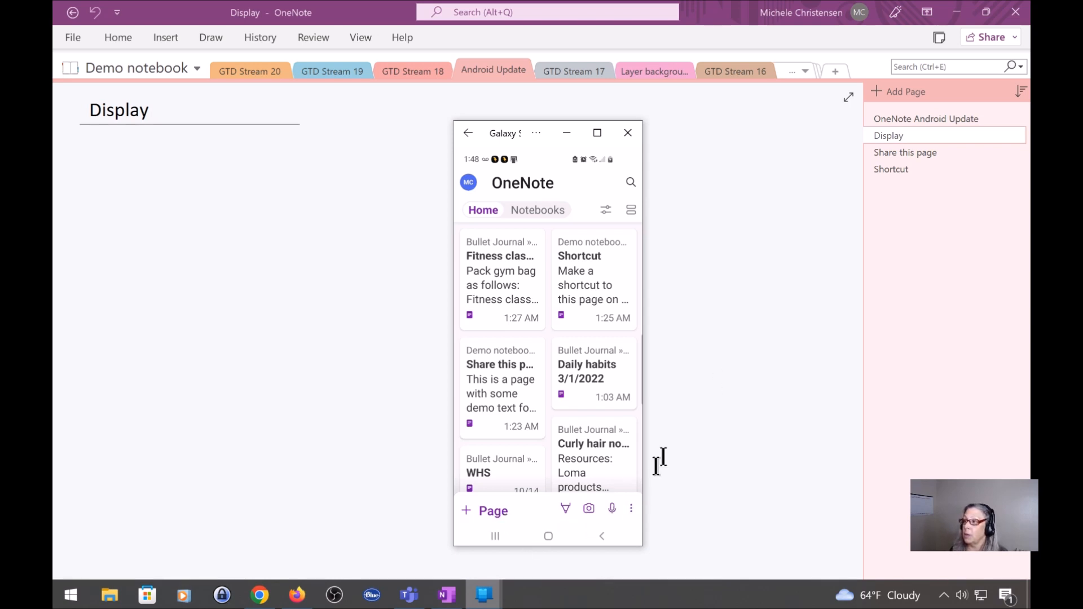
mouse_move(700, 418)
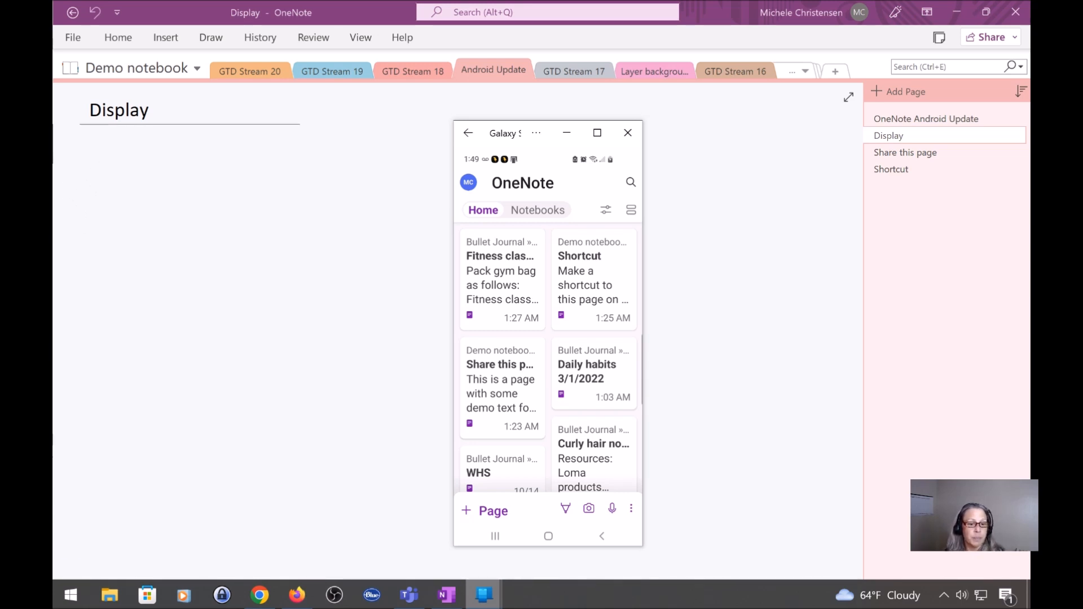
mouse_move(65, 166)
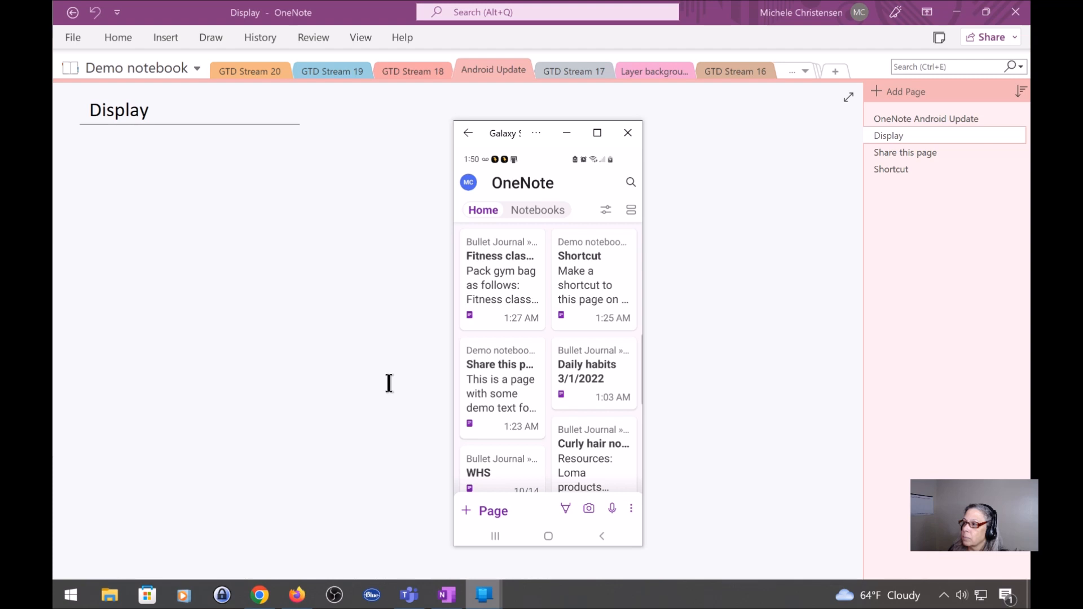
mouse_move(511, 394)
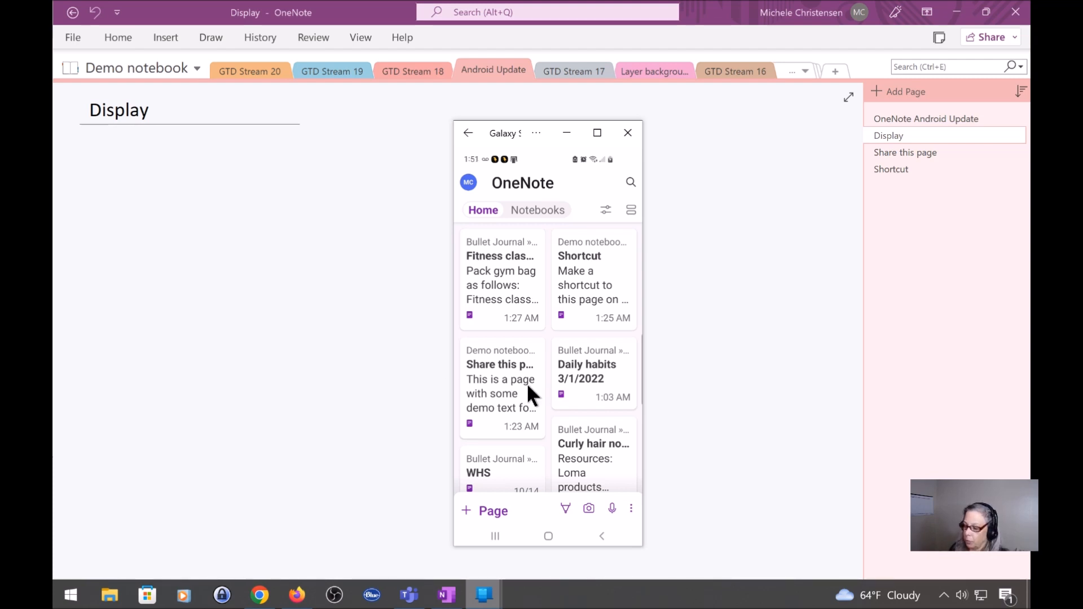
Append the line 'Edit here' to the Share this page note and go back to the home list.
click(500, 379)
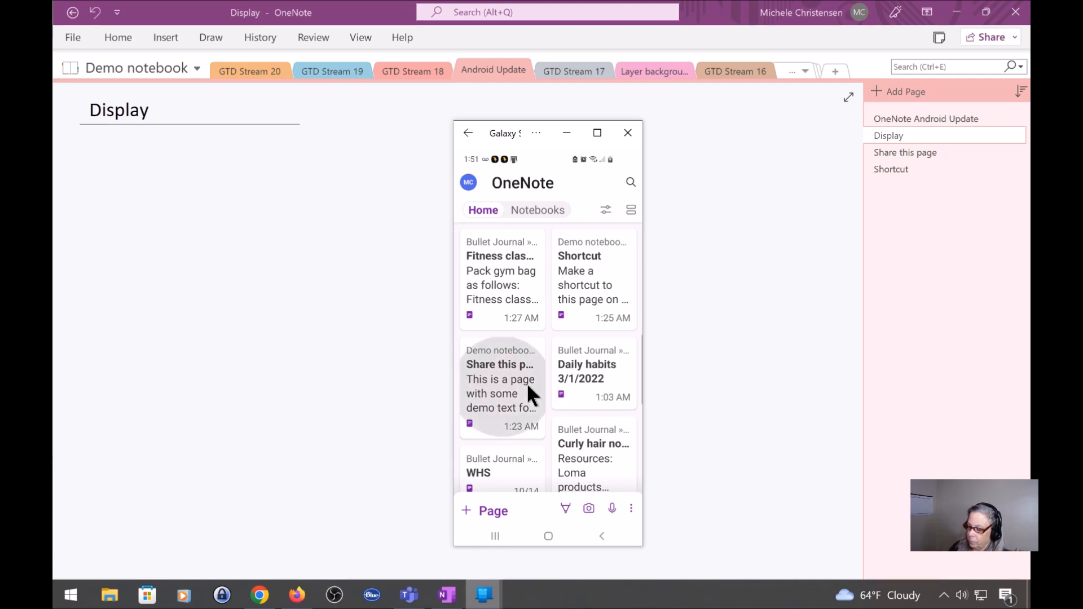
click(500, 379)
text(Ed)
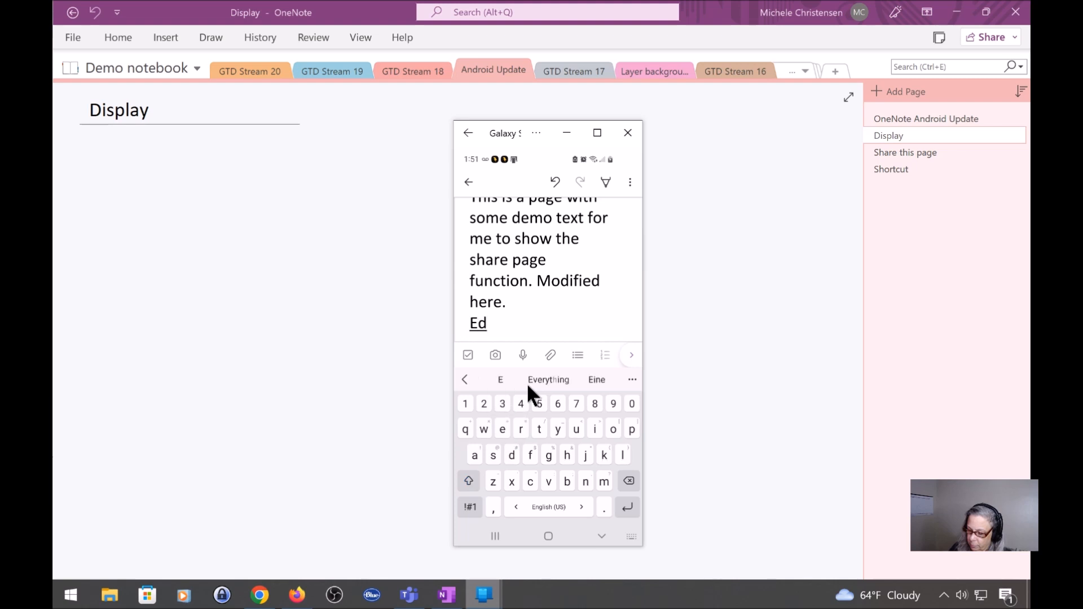
text(it here)
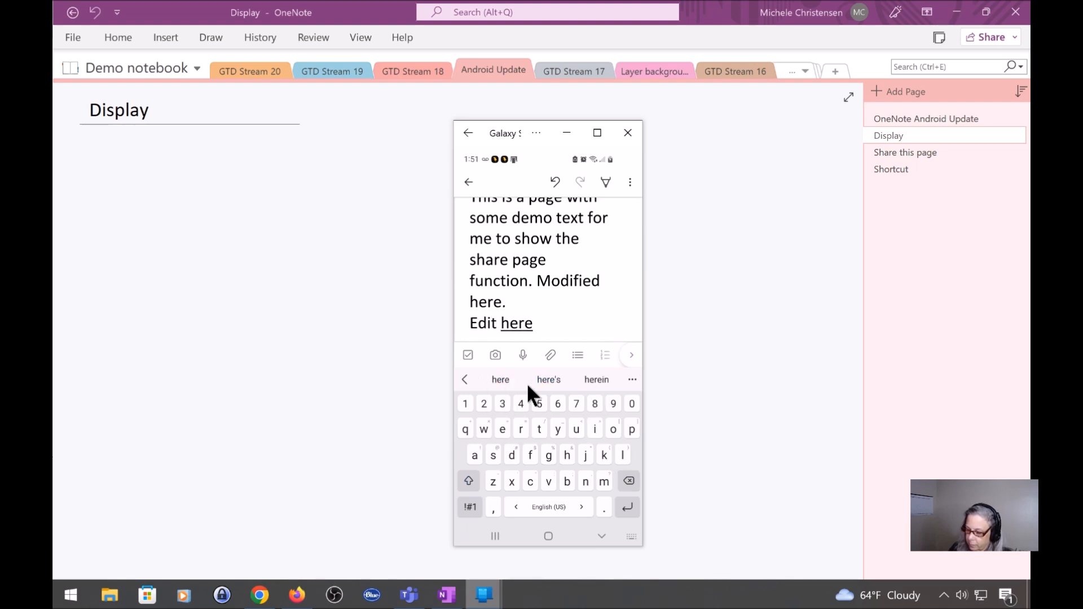
click(469, 182)
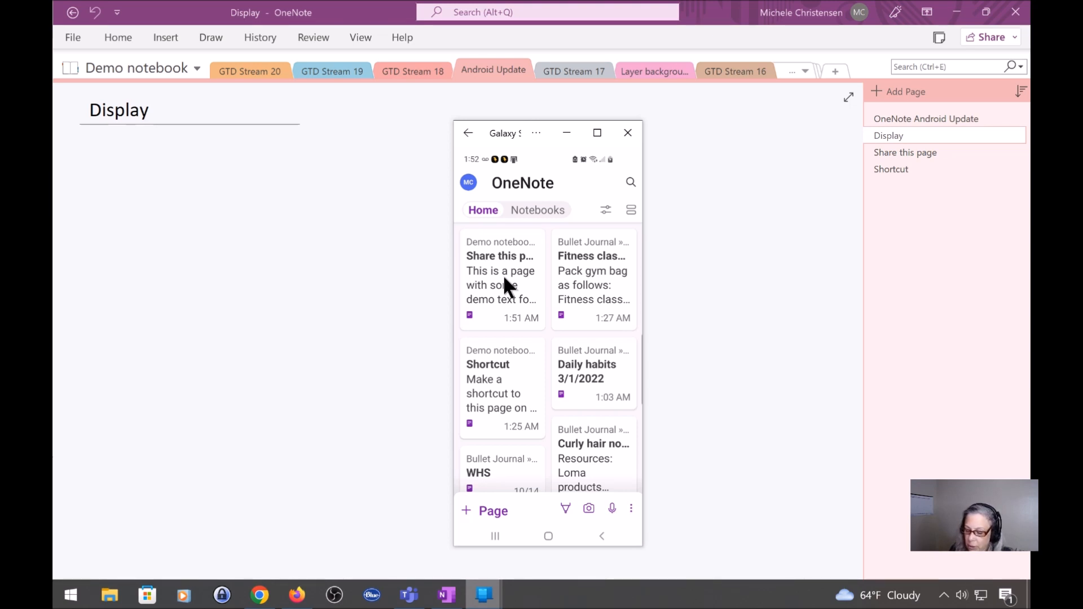
mouse_move(497, 286)
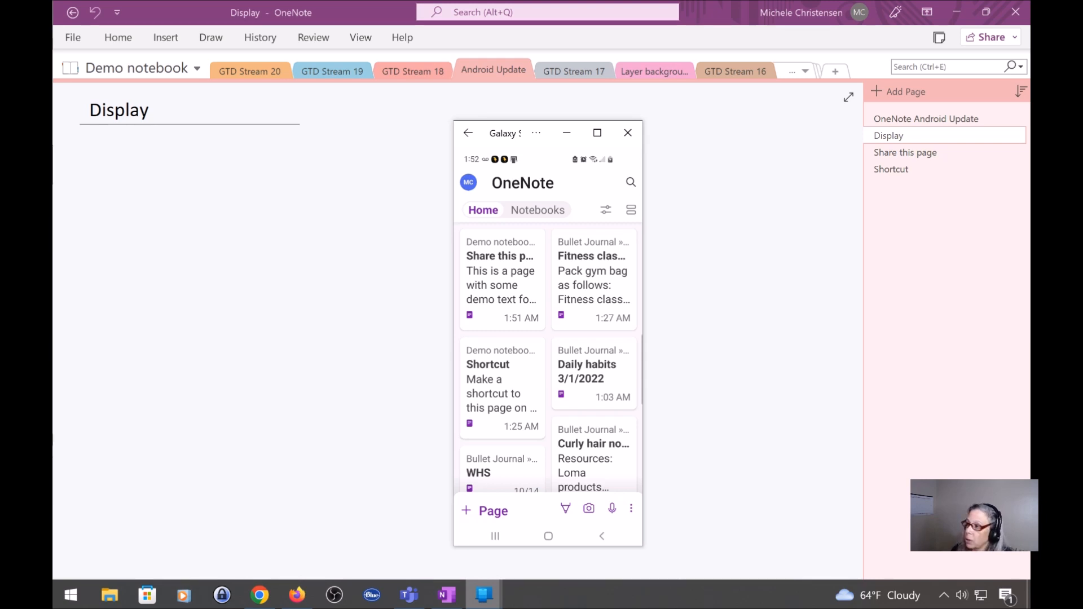
mouse_move(499, 385)
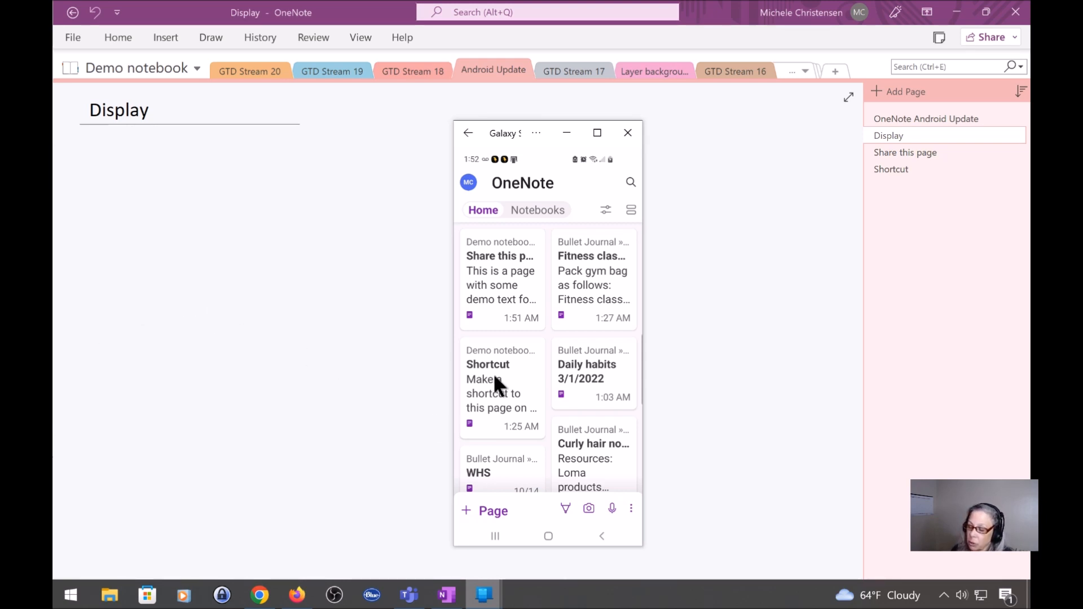
mouse_move(508, 426)
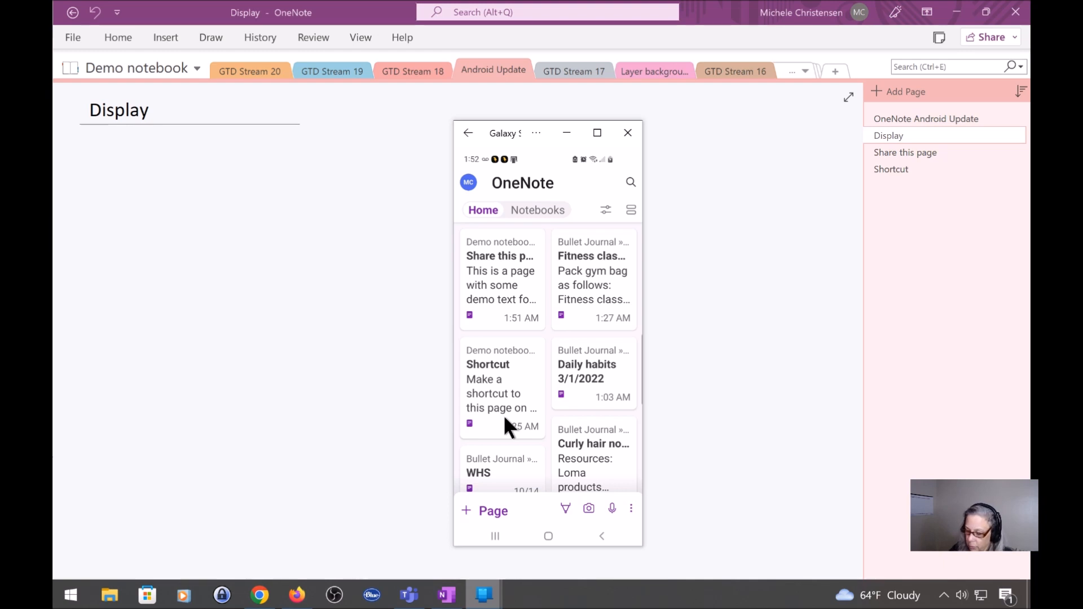
Select the Shortcut note and bring up the Move to dialog listing Demo notebook's sections.
click(501, 388)
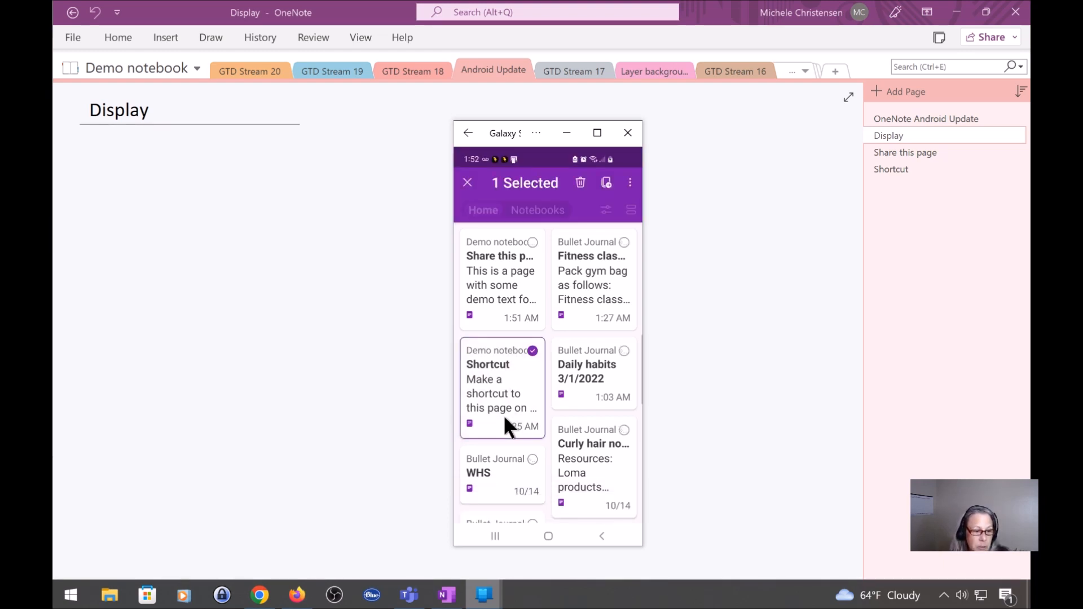
mouse_move(587, 328)
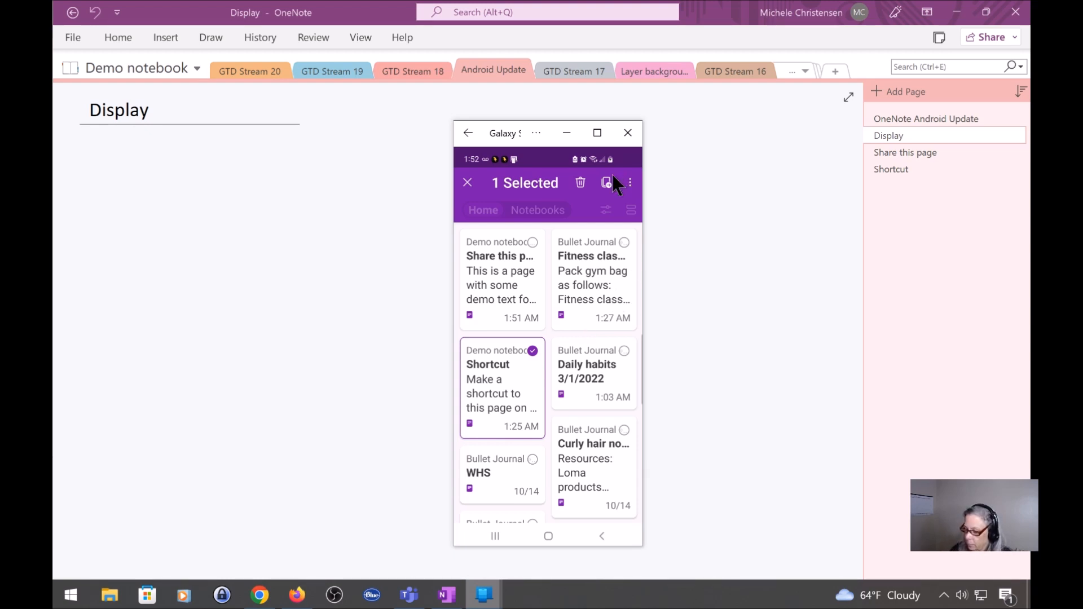
click(607, 183)
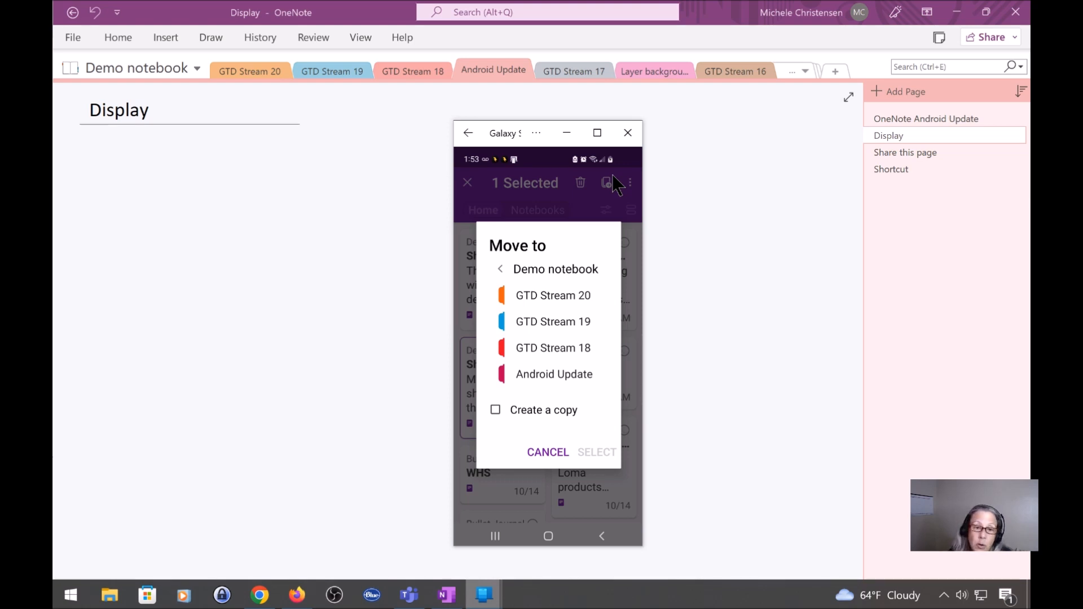
Cancel the move and show the Shortcut note's Share and Add to Home screen options.
click(548, 451)
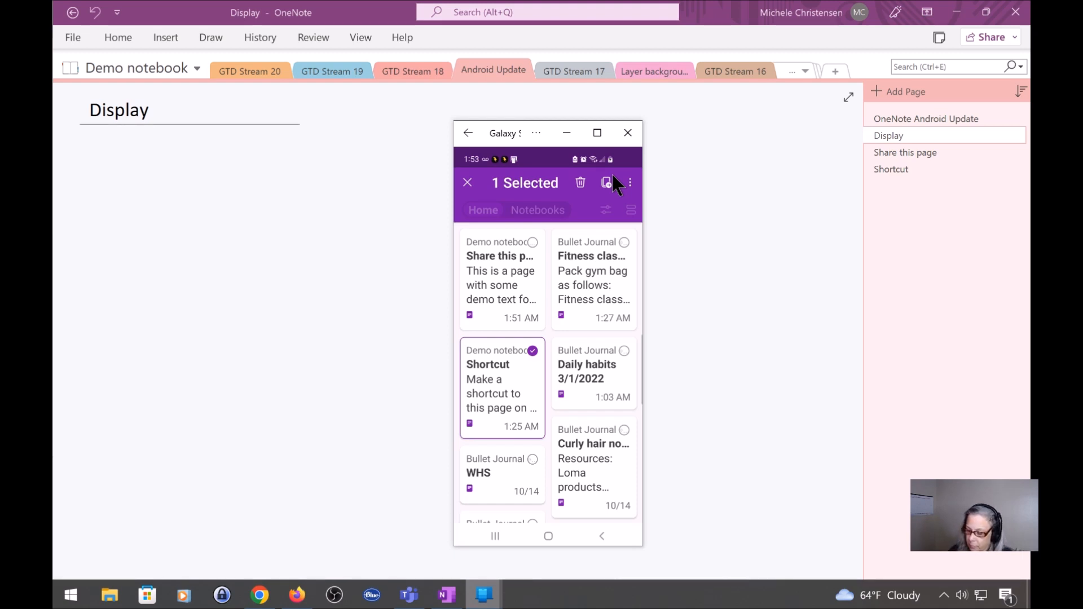
click(630, 183)
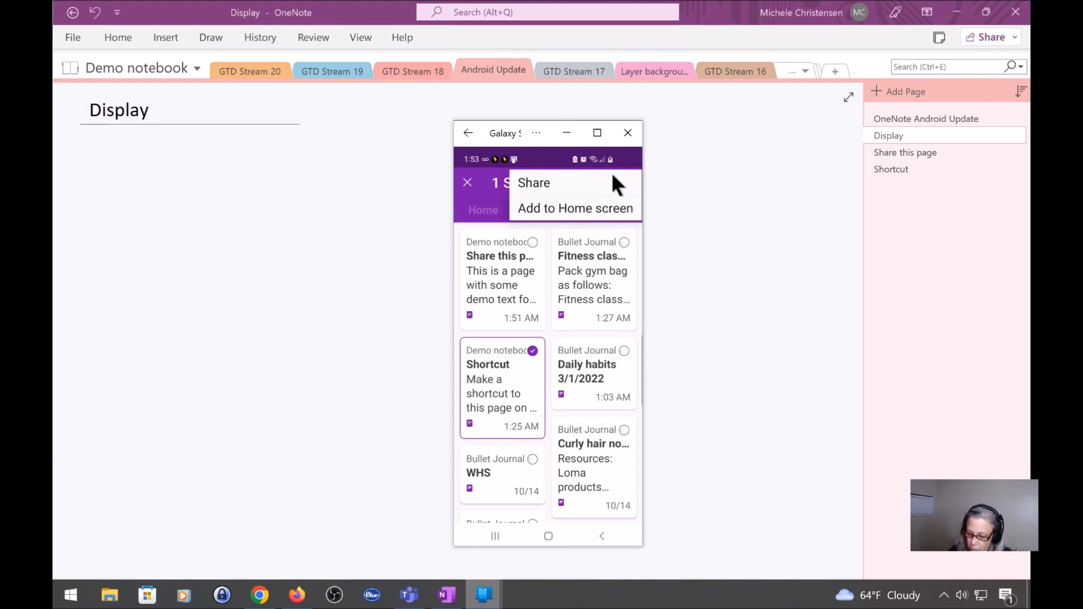
Dismiss the options menu and deselect the Shortcut note, returning to the plain home list.
click(630, 183)
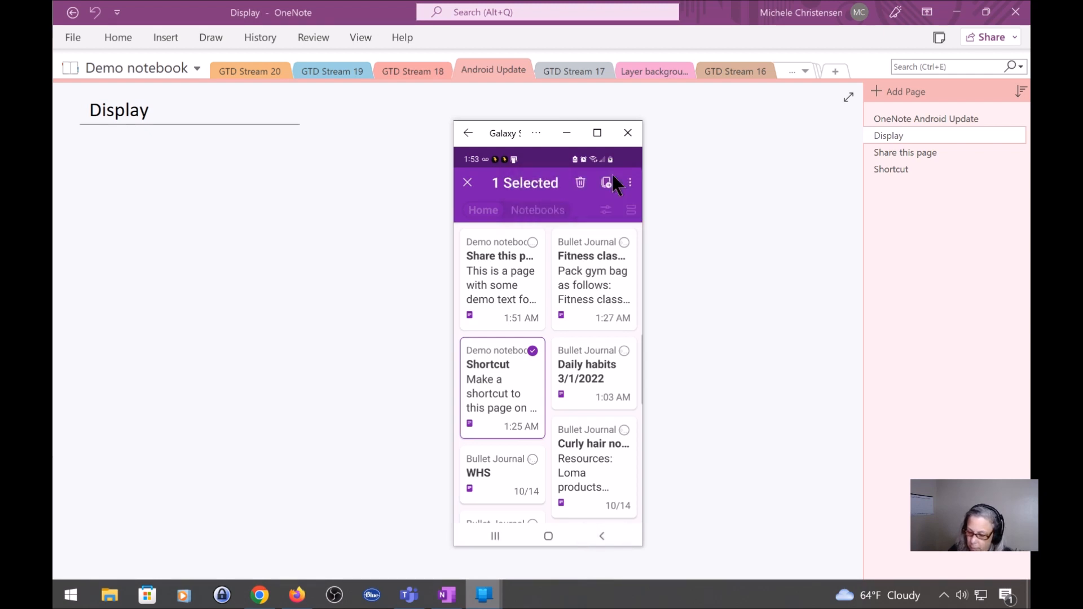
click(467, 183)
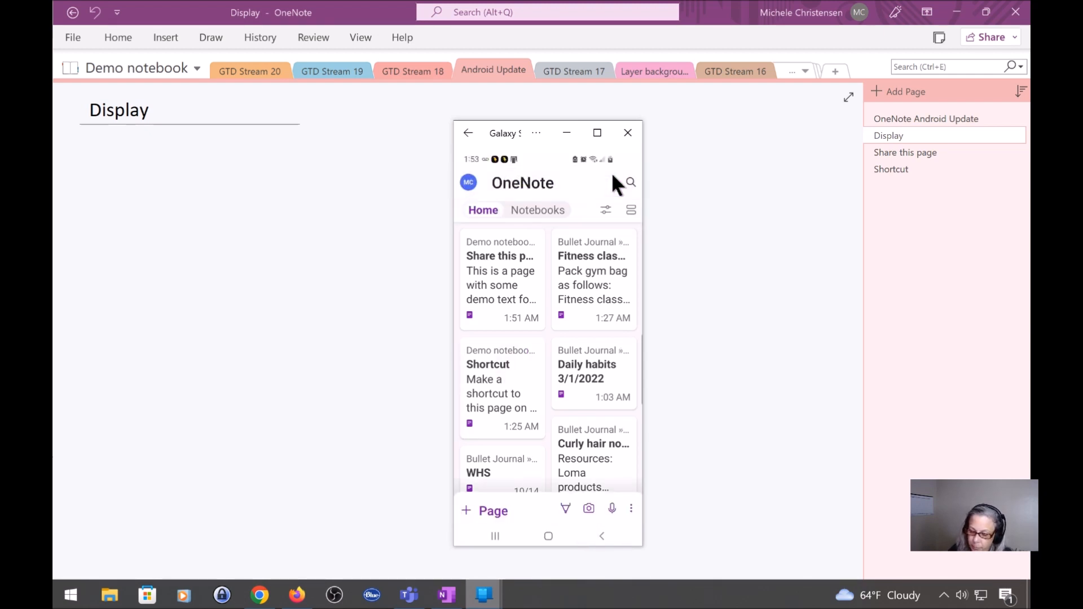
mouse_move(689, 147)
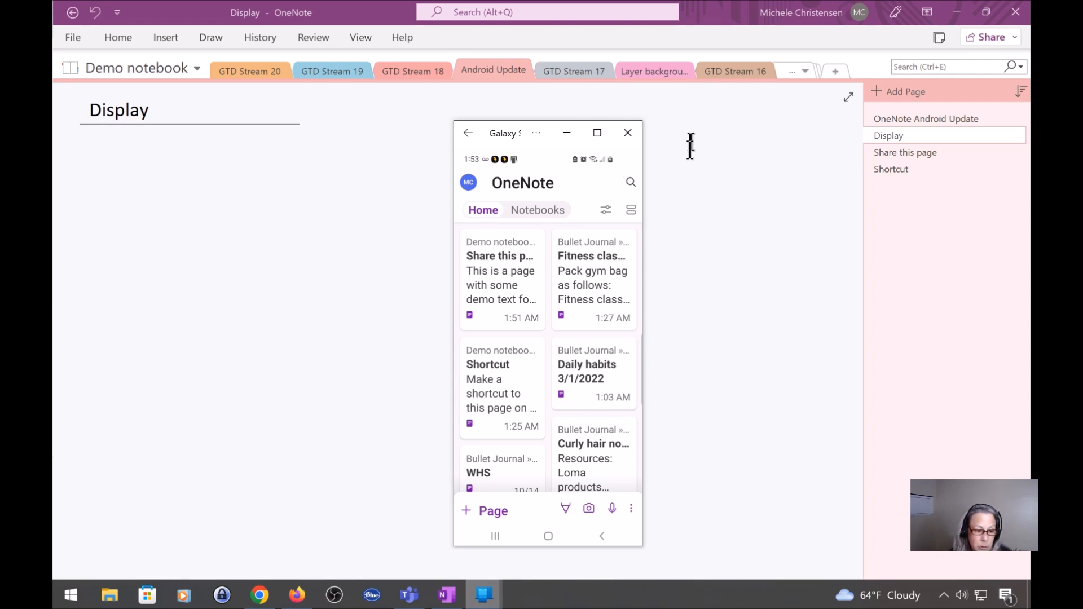
mouse_move(735, 158)
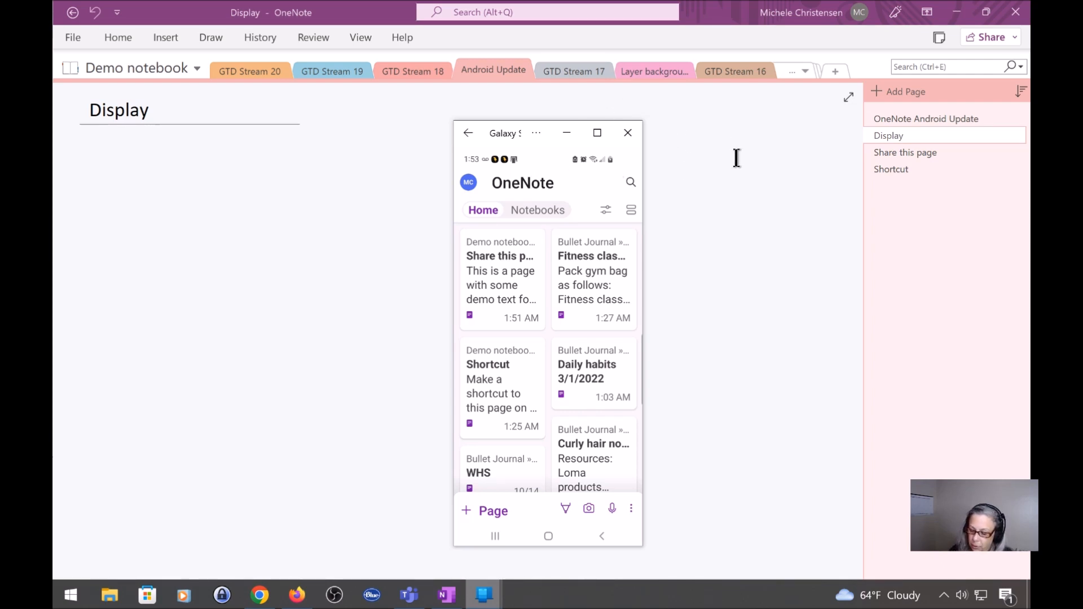
Select the Share this page note and start sharing it, reaching the Share as dialog with PDF and Plain Text.
click(501, 280)
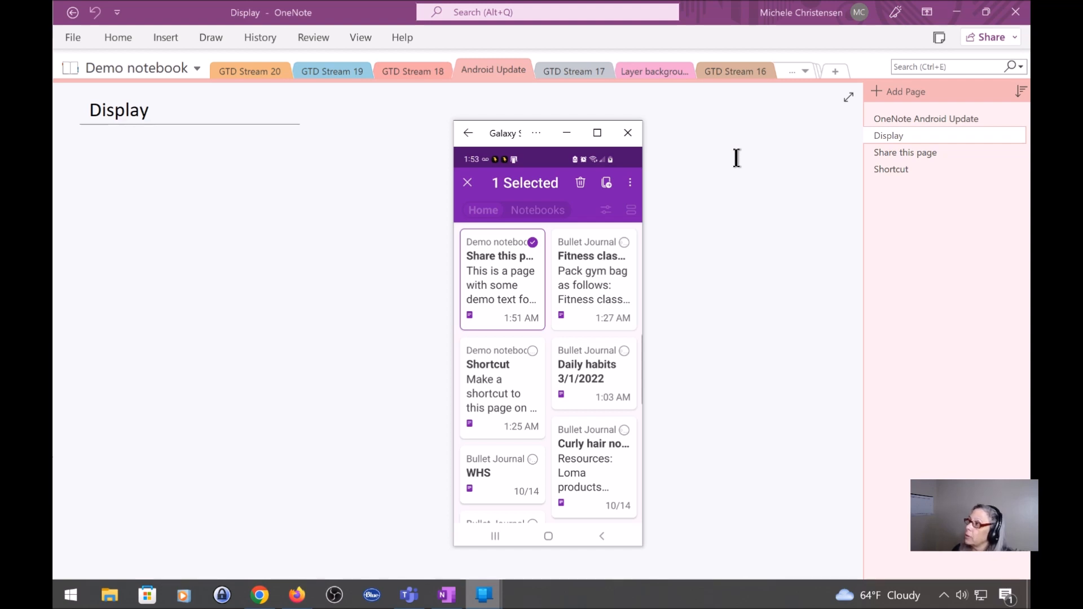
mouse_move(714, 189)
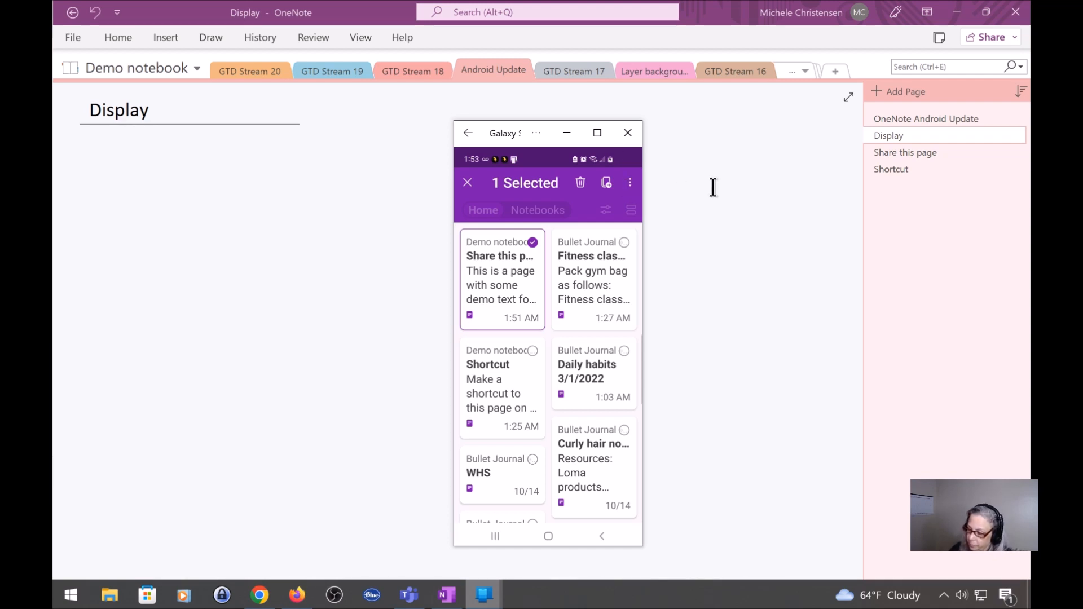
click(630, 183)
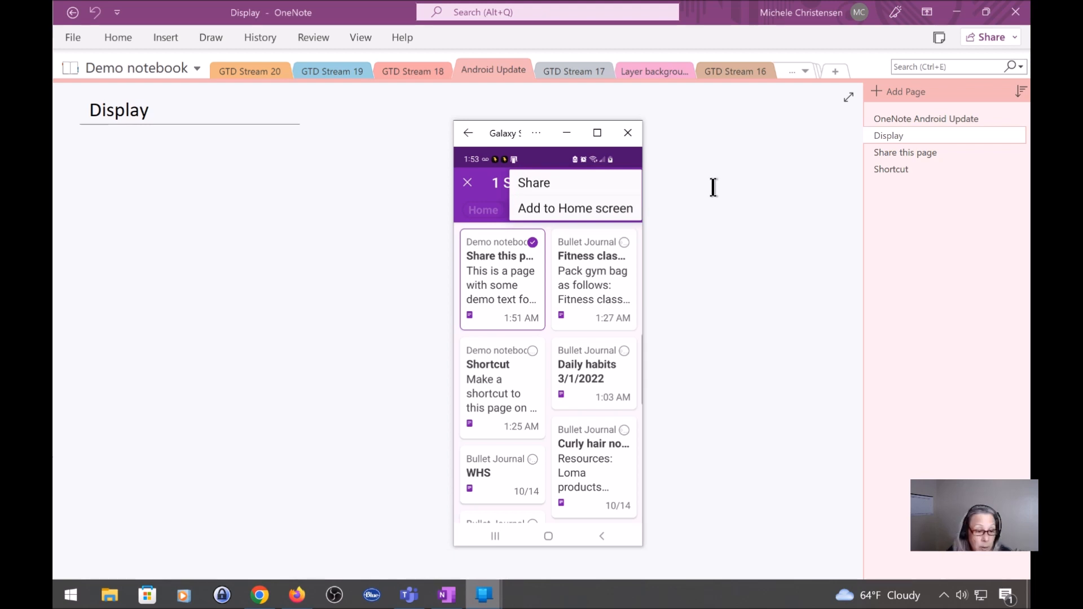
click(534, 183)
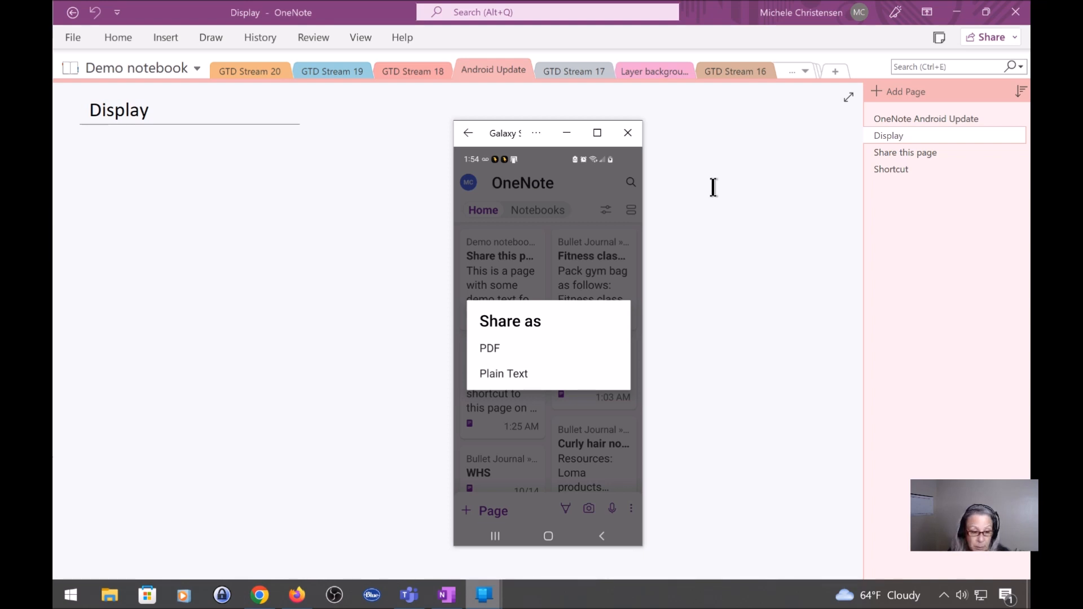
click(488, 348)
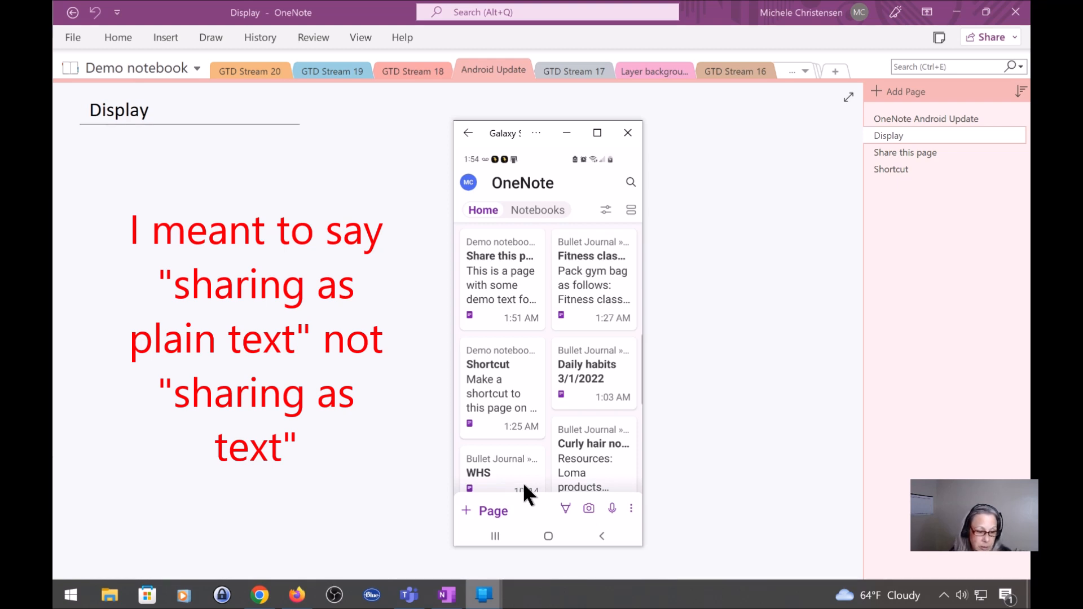
mouse_move(109, 595)
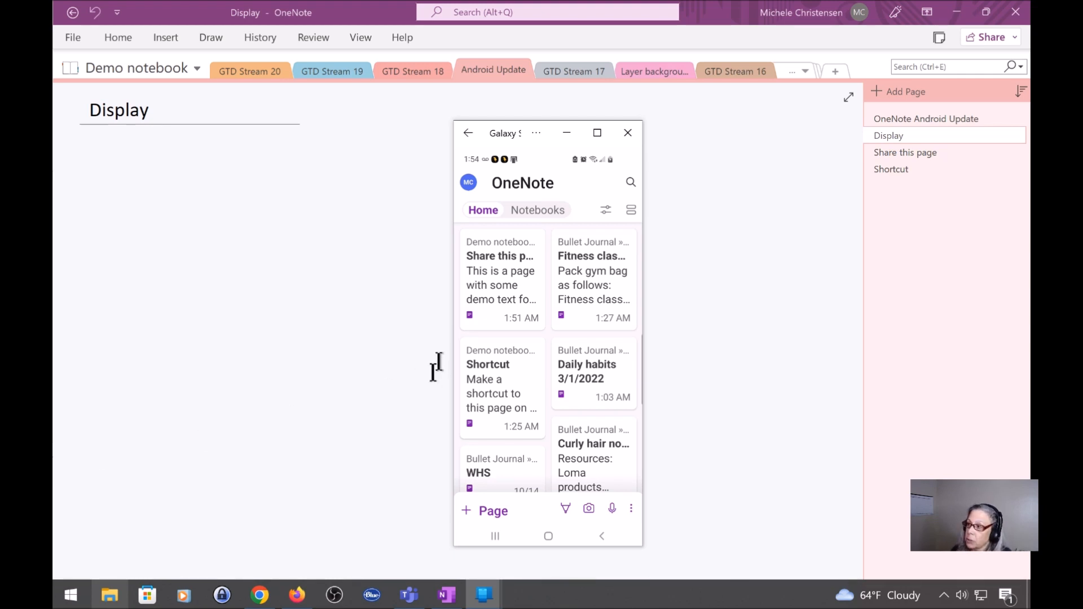
mouse_move(503, 401)
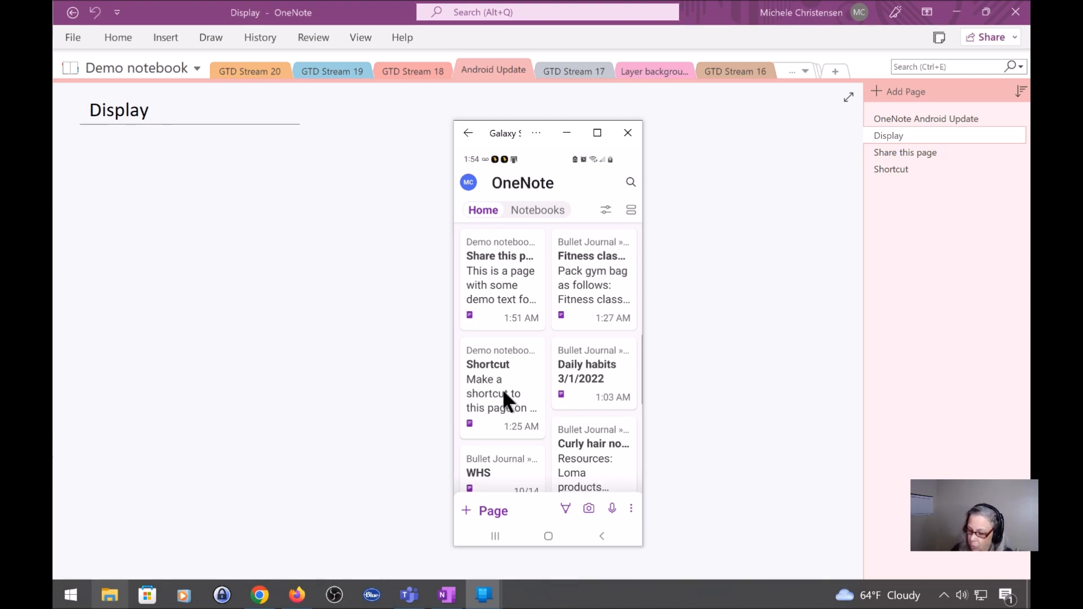
Select the Shortcut note and choose Add to Home screen, reaching its confirmation prompt.
click(501, 387)
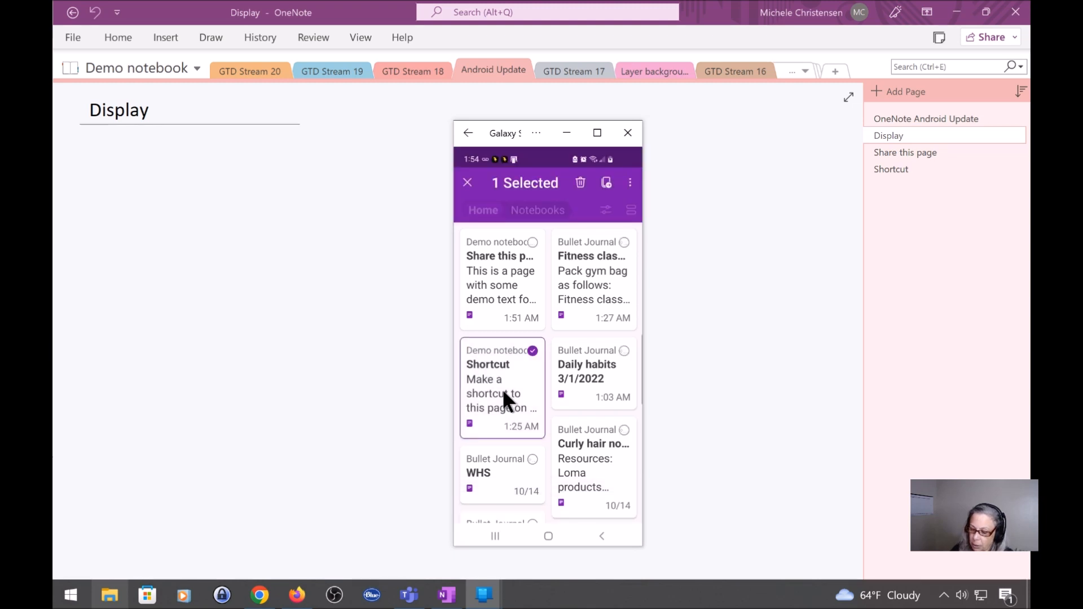
mouse_move(637, 211)
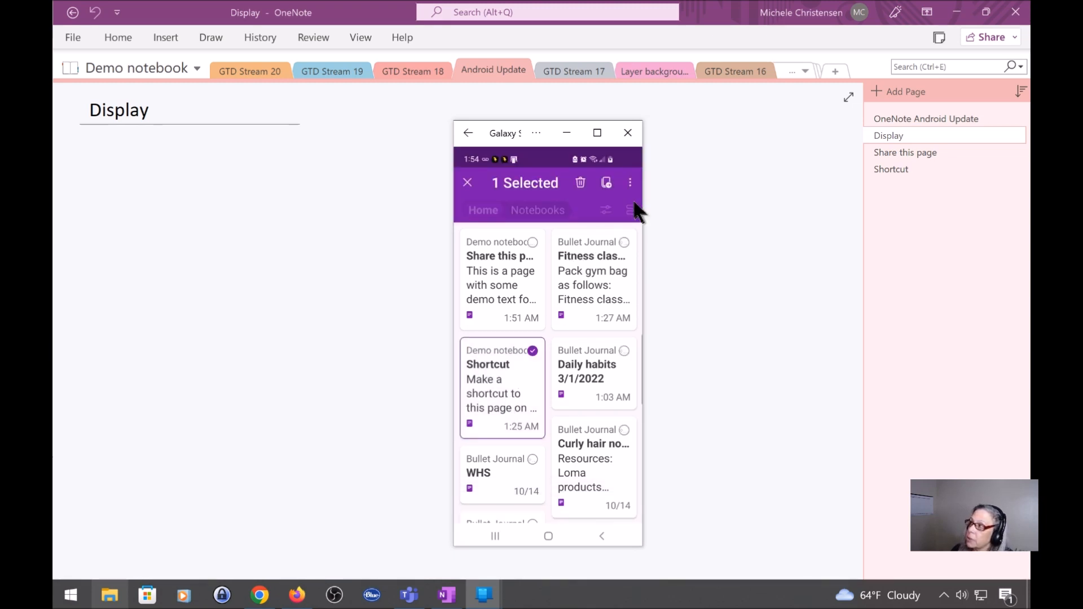
click(630, 183)
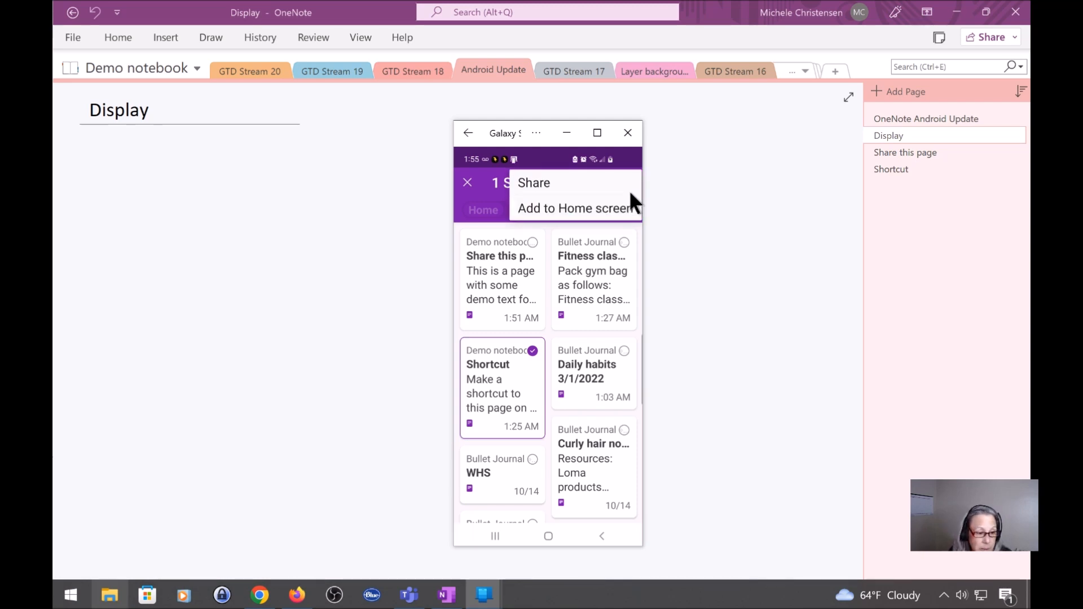
click(575, 208)
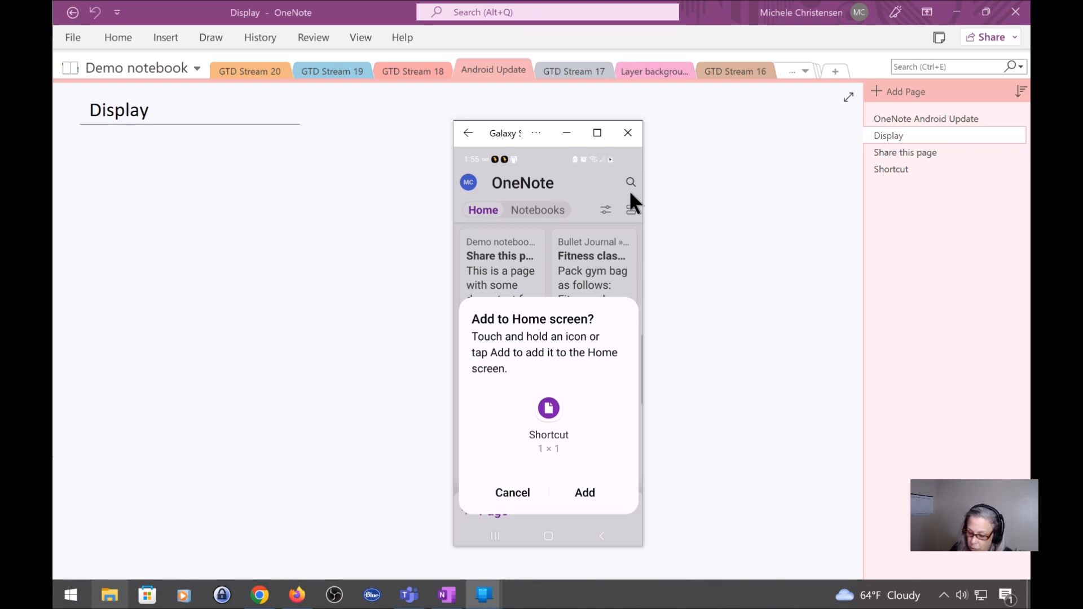
Confirm adding the Shortcut icon to the phone's home screen.
click(584, 493)
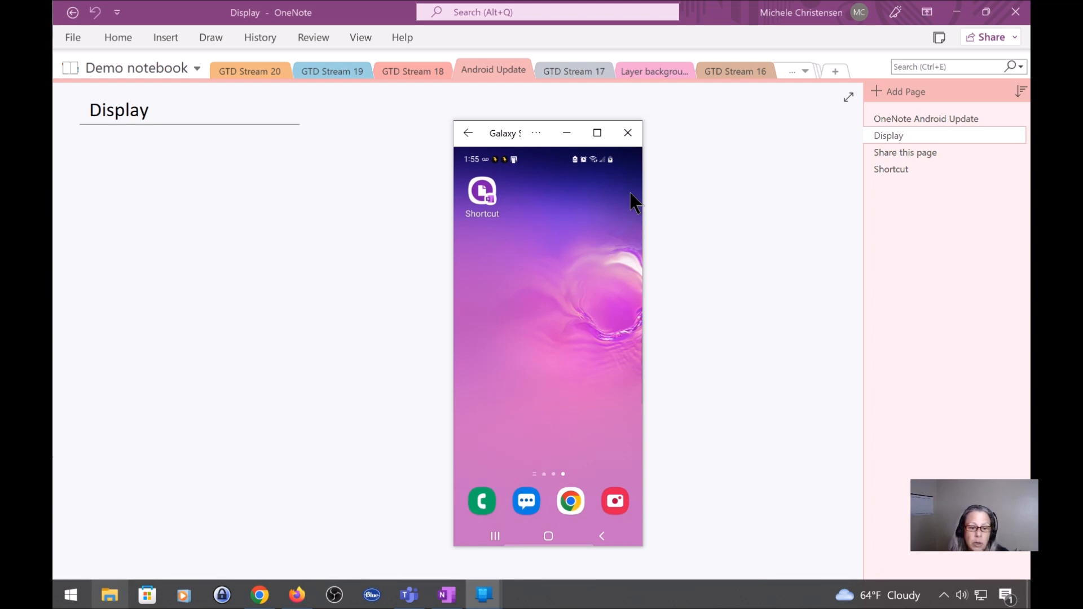
mouse_move(62, 322)
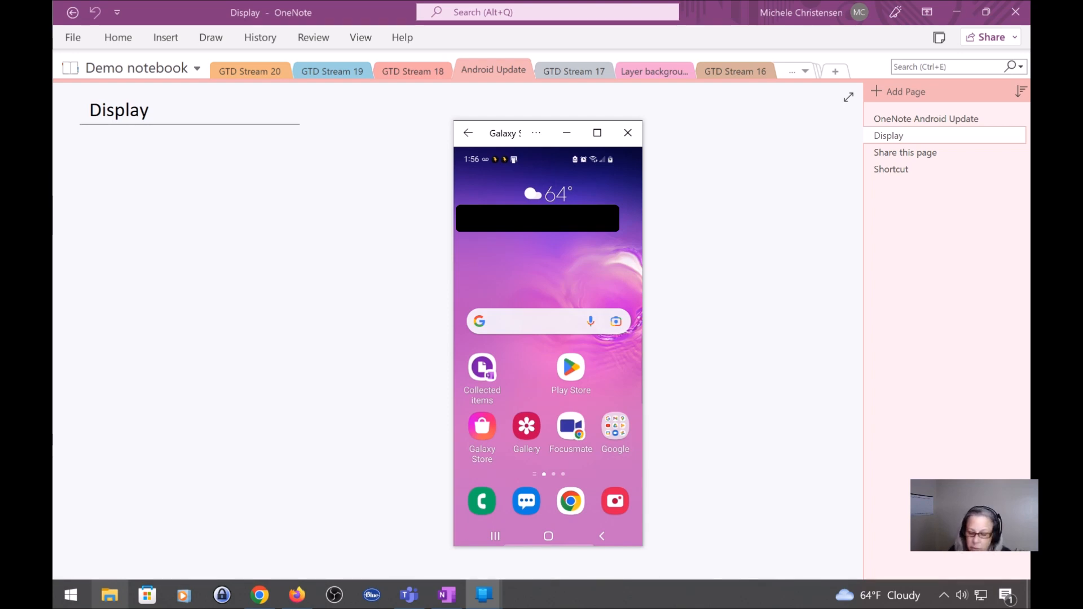
click(481, 366)
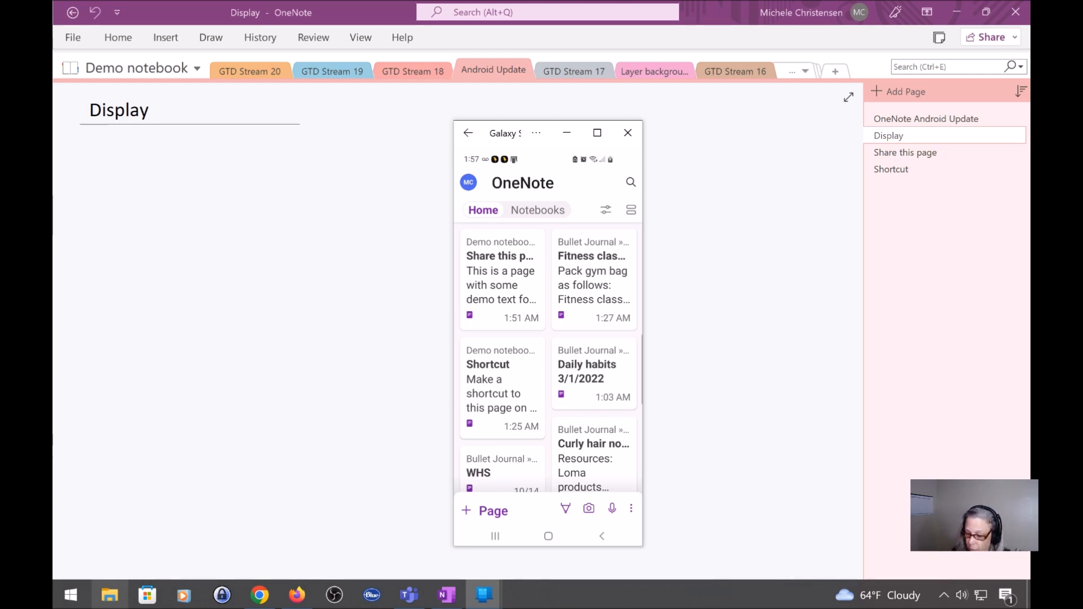
mouse_move(804, 359)
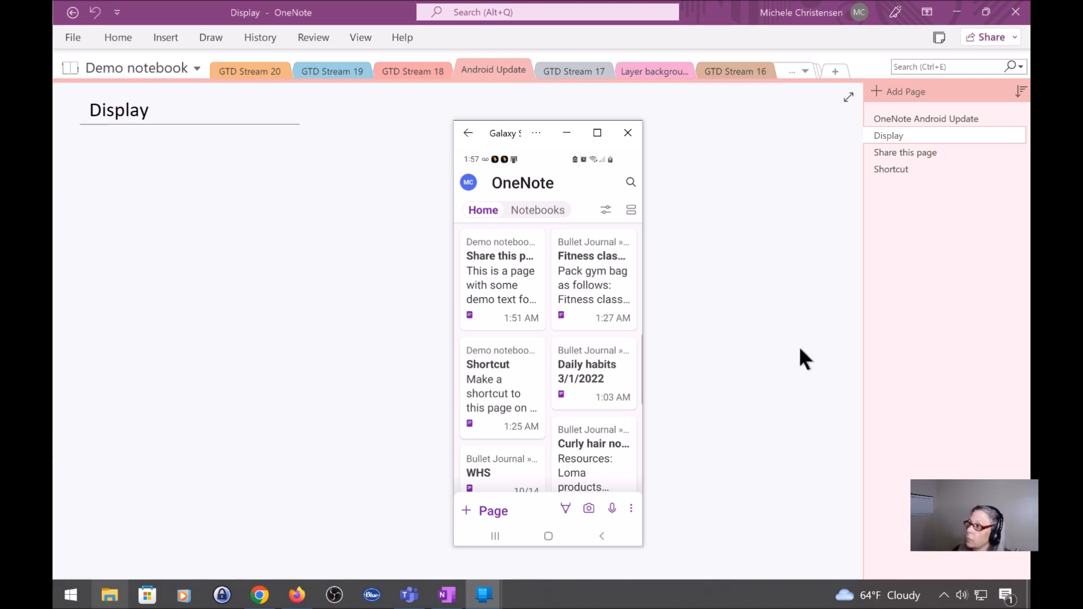
mouse_move(635, 221)
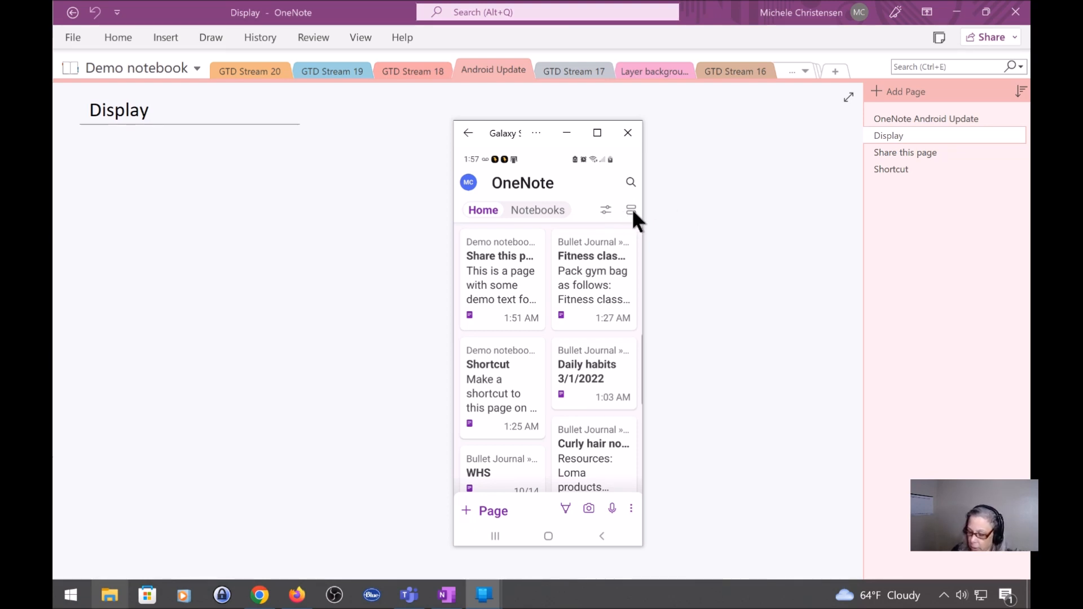
click(630, 210)
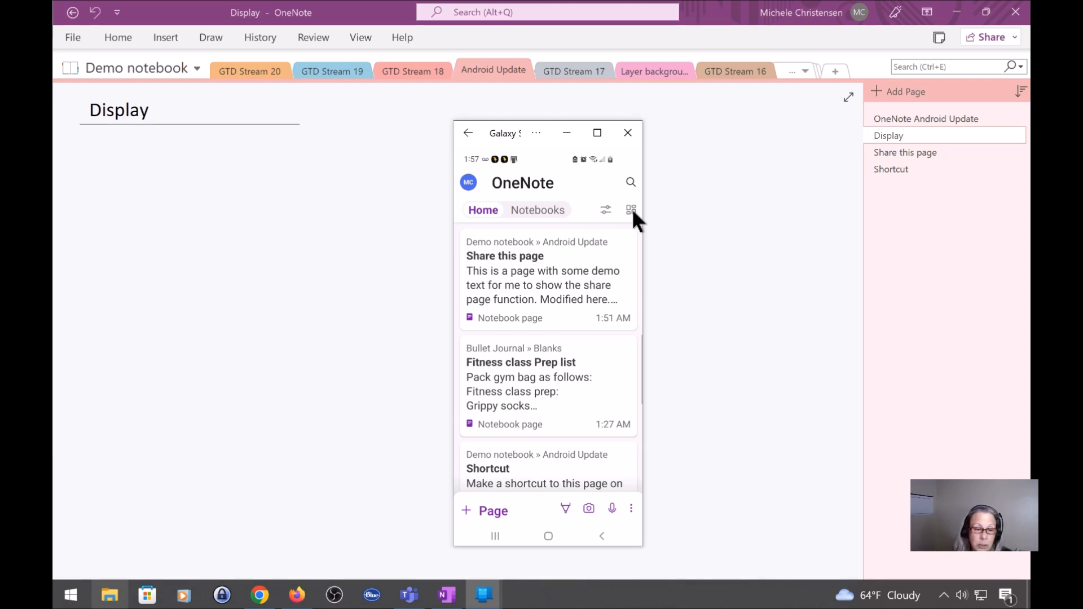
mouse_move(643, 232)
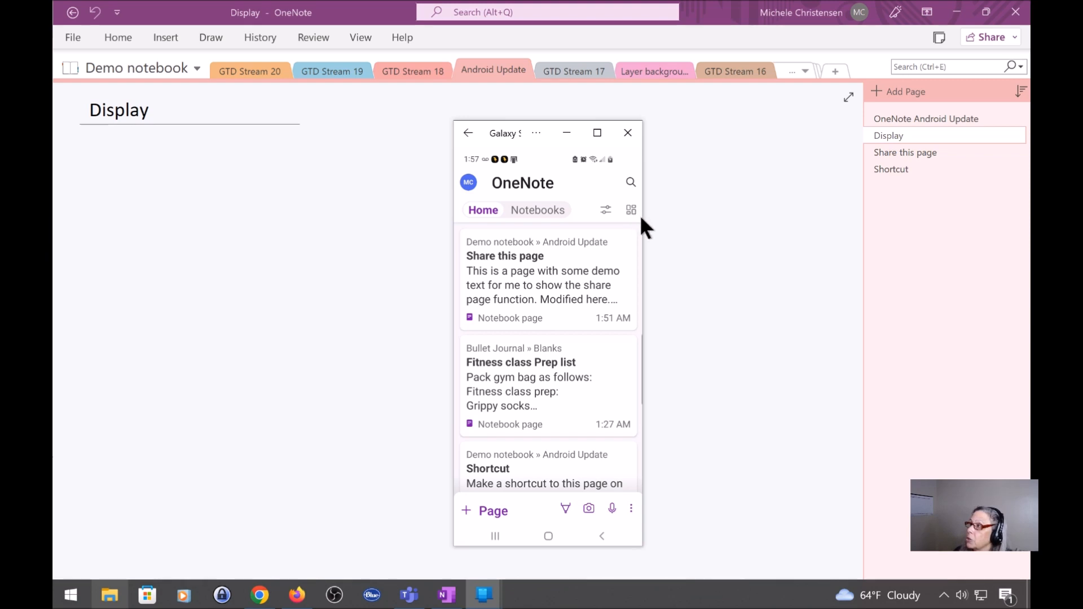
mouse_move(635, 218)
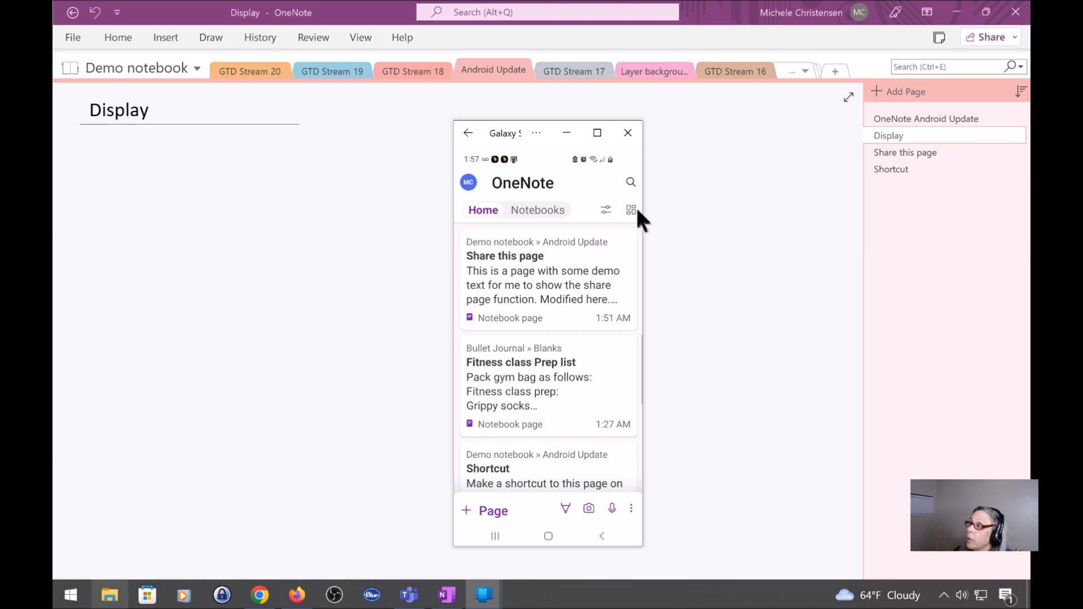
click(630, 210)
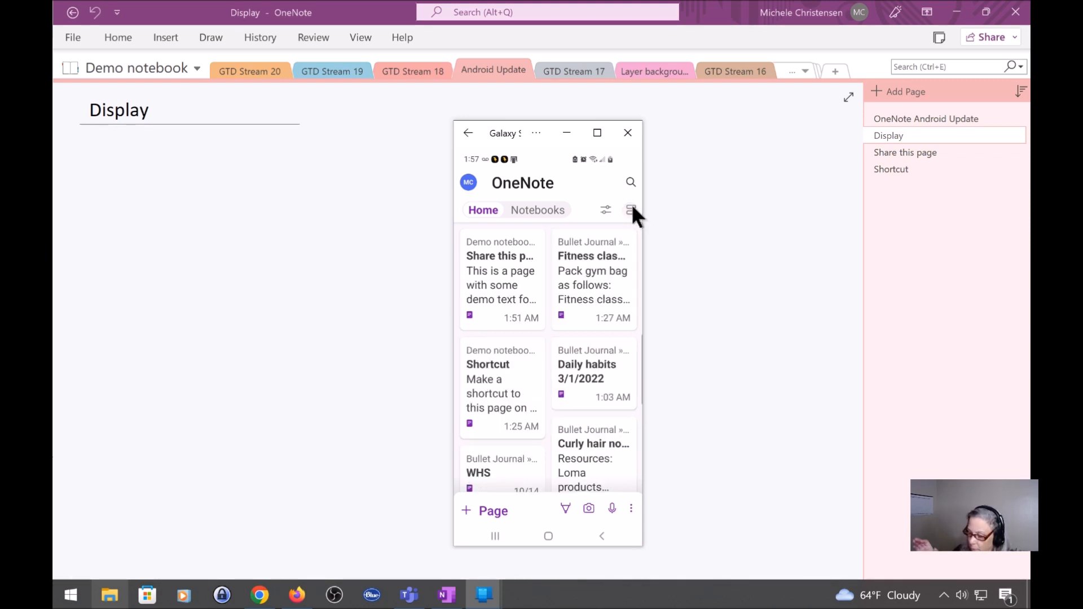
mouse_move(713, 270)
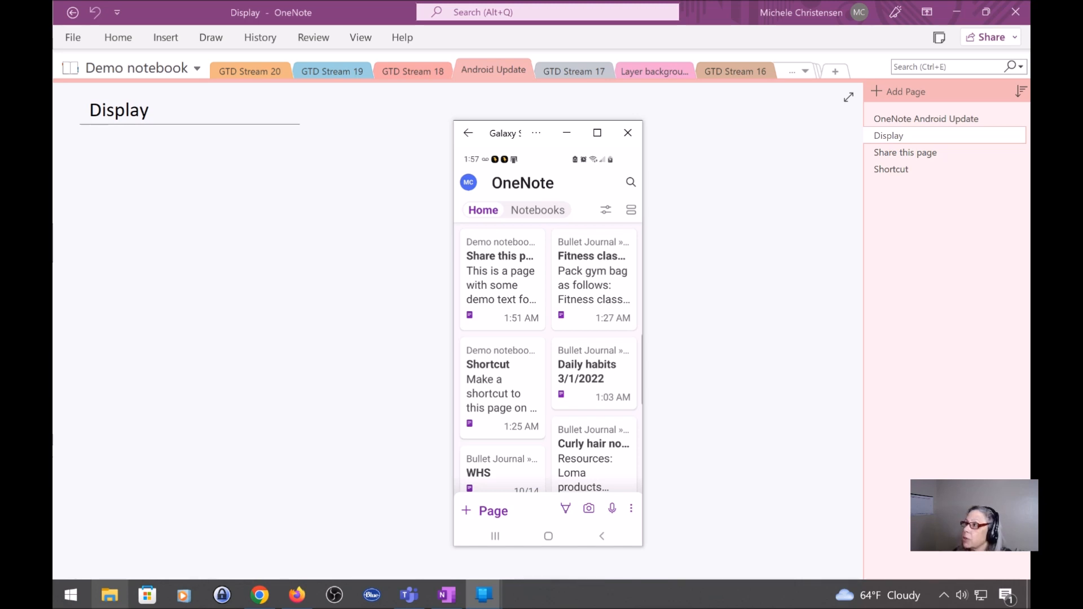
mouse_move(628, 215)
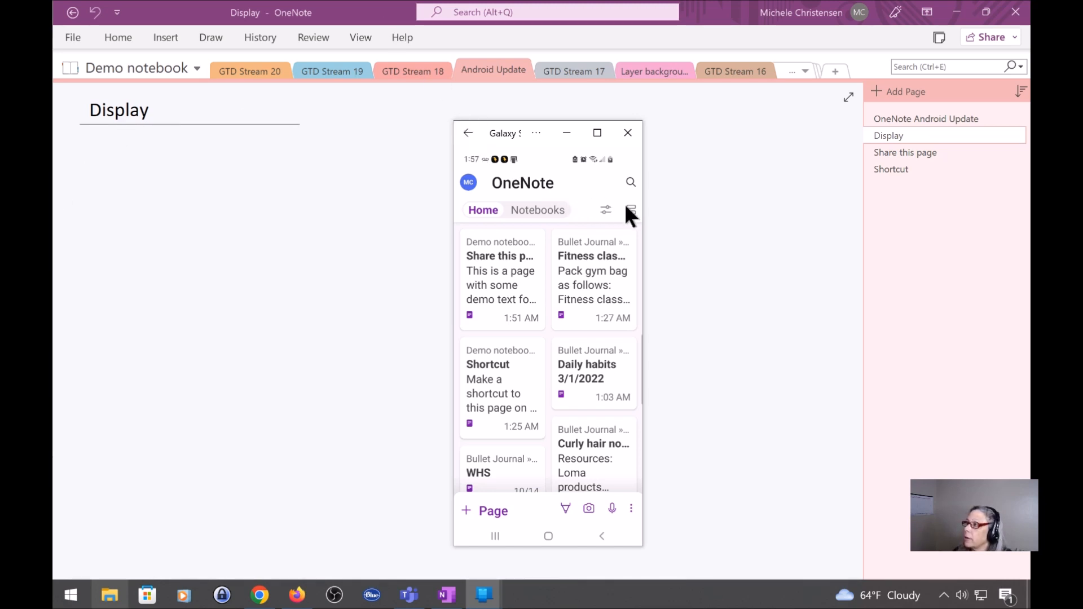
mouse_move(632, 221)
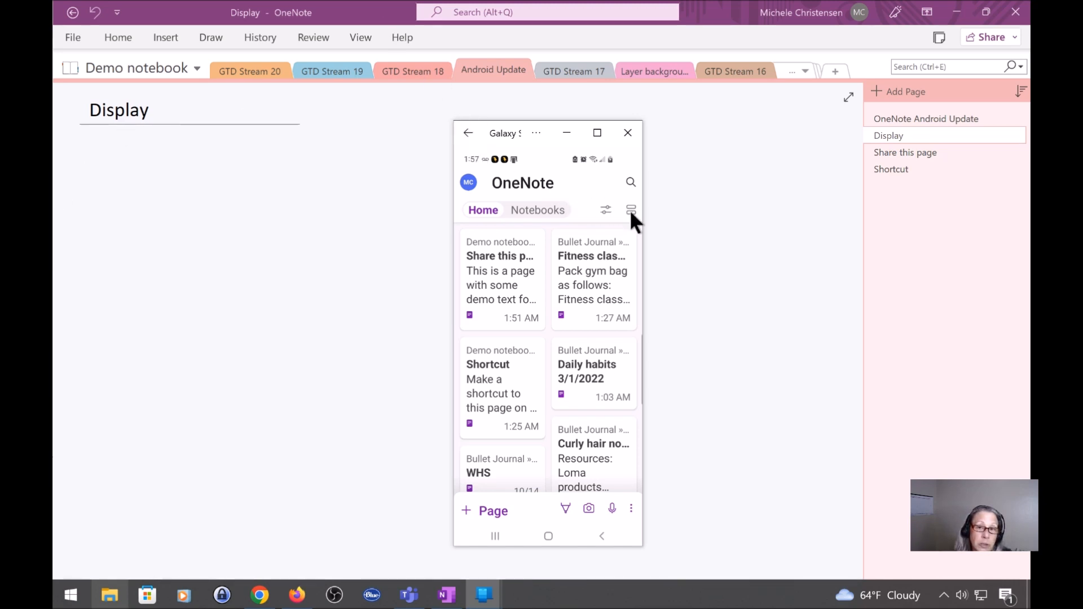
mouse_move(608, 220)
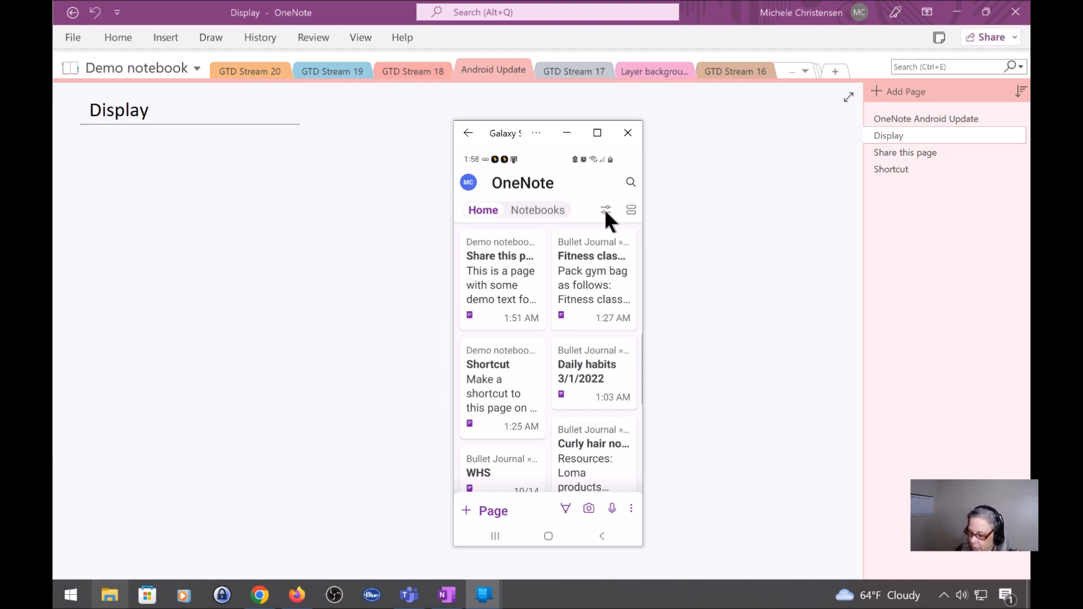
click(605, 210)
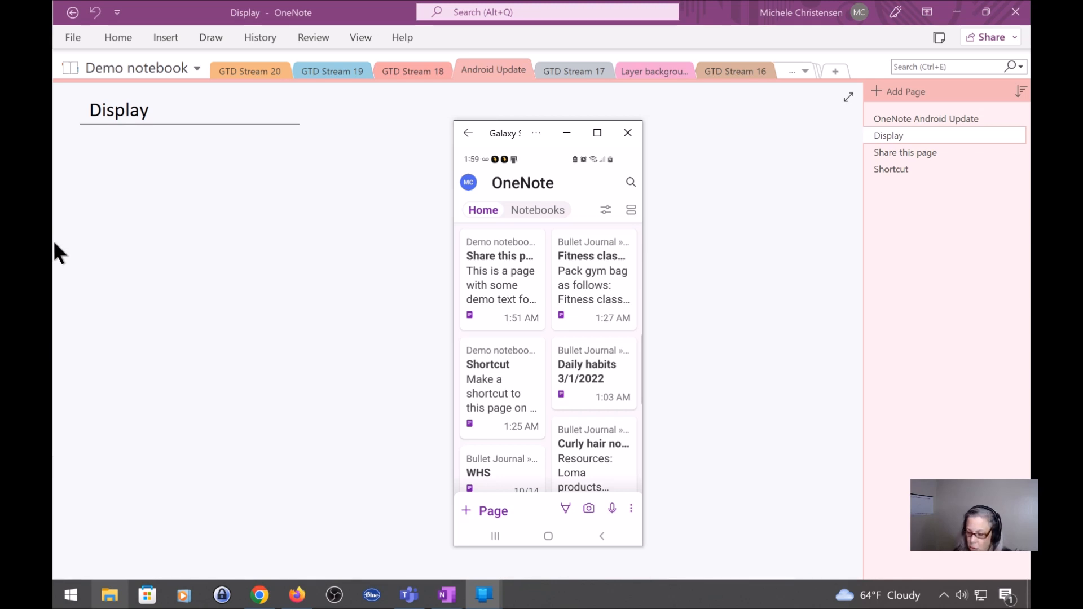
Edit the blue 'Modify this to show sort' sticky note so it rises to the top of the home feed.
scroll(down, 3)
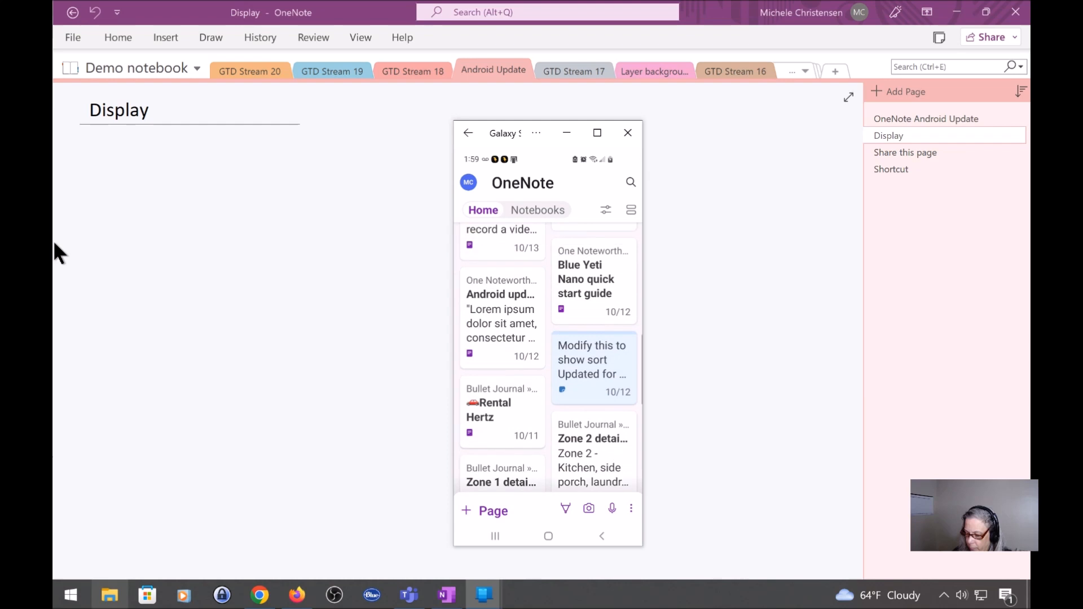
click(592, 359)
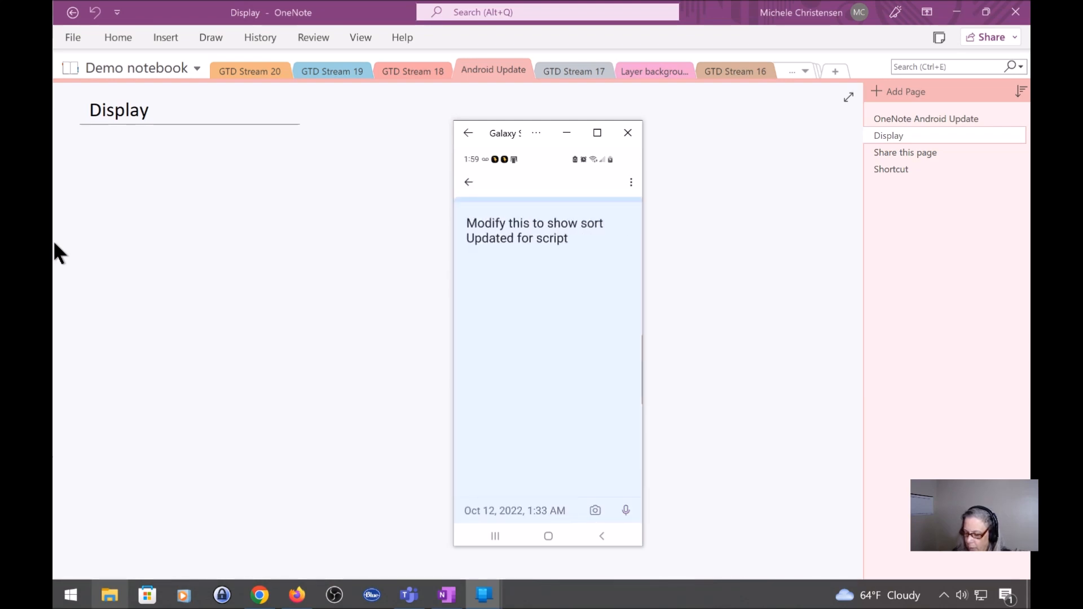
click(549, 276)
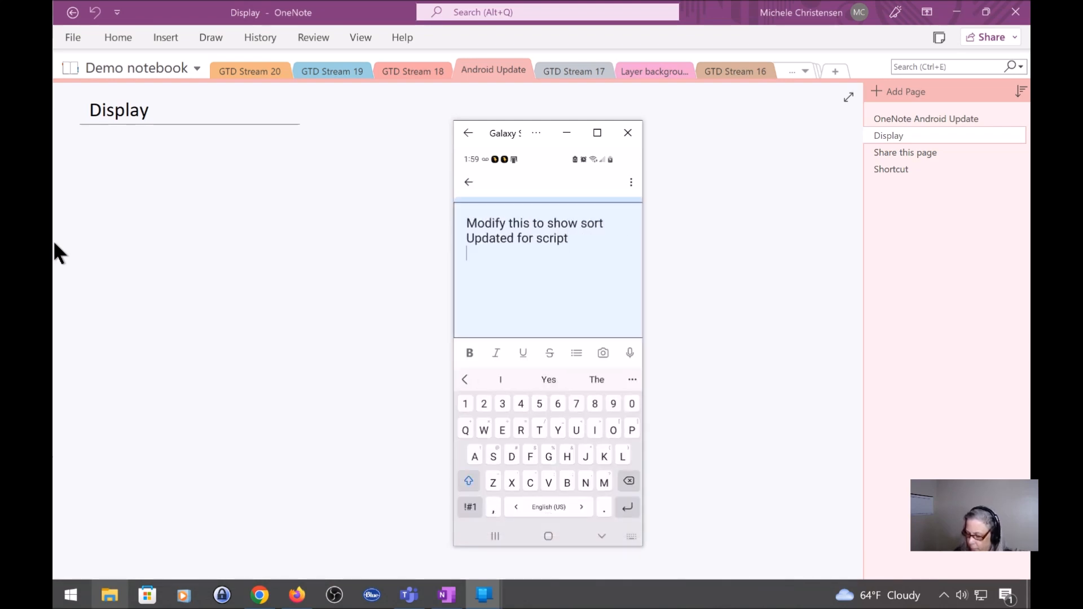
click(468, 182)
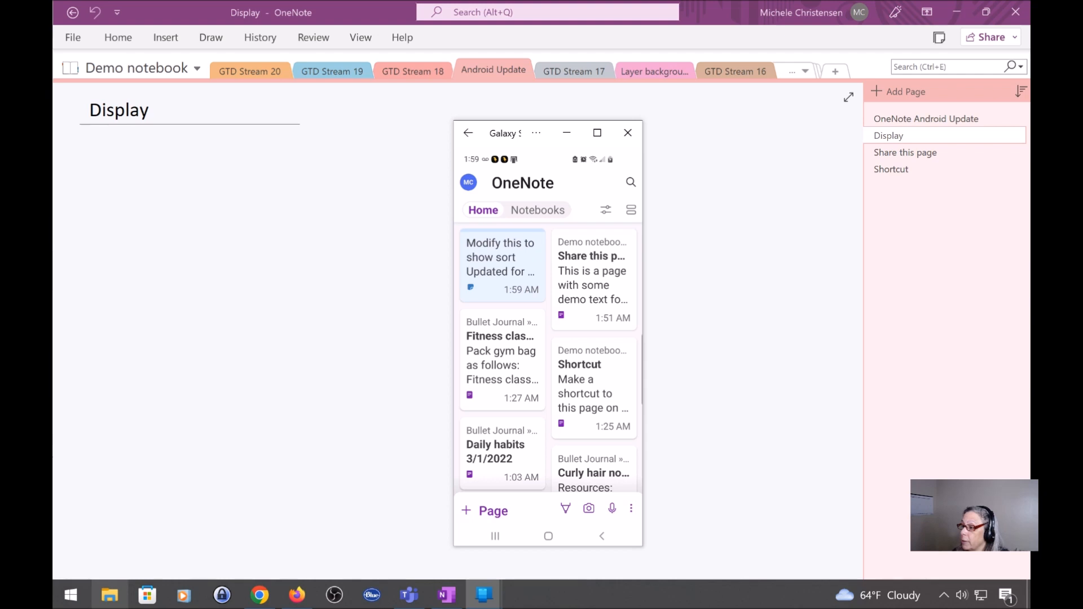
mouse_move(609, 516)
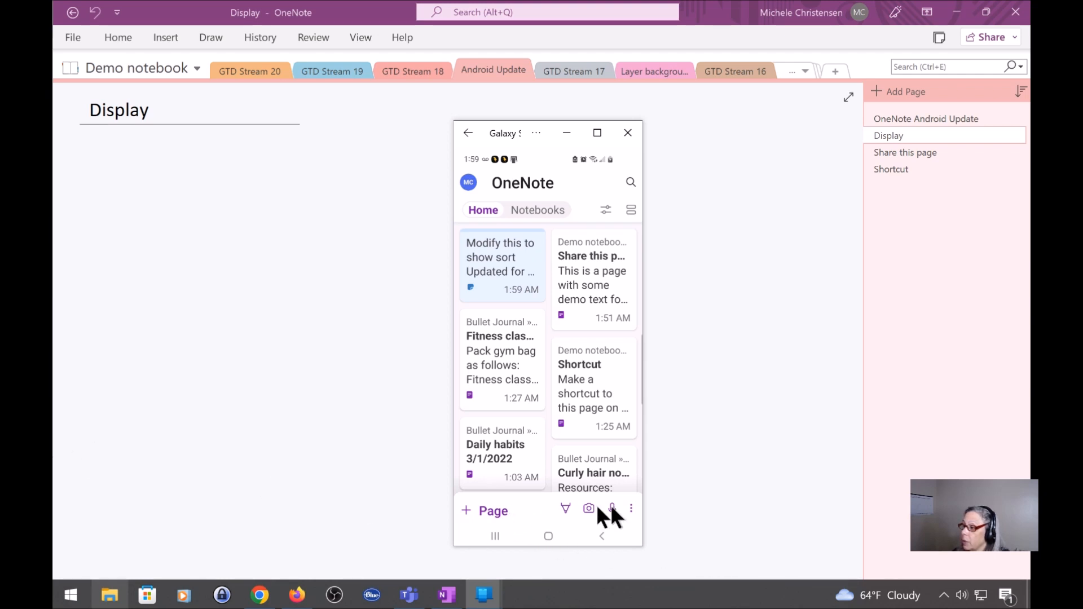
mouse_move(452, 535)
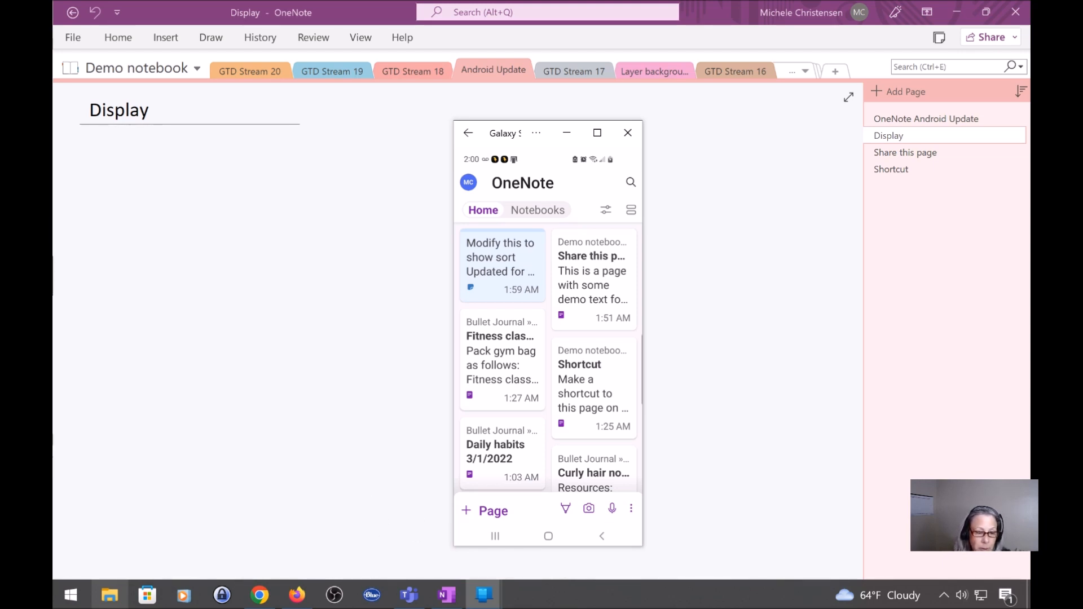
mouse_move(63, 293)
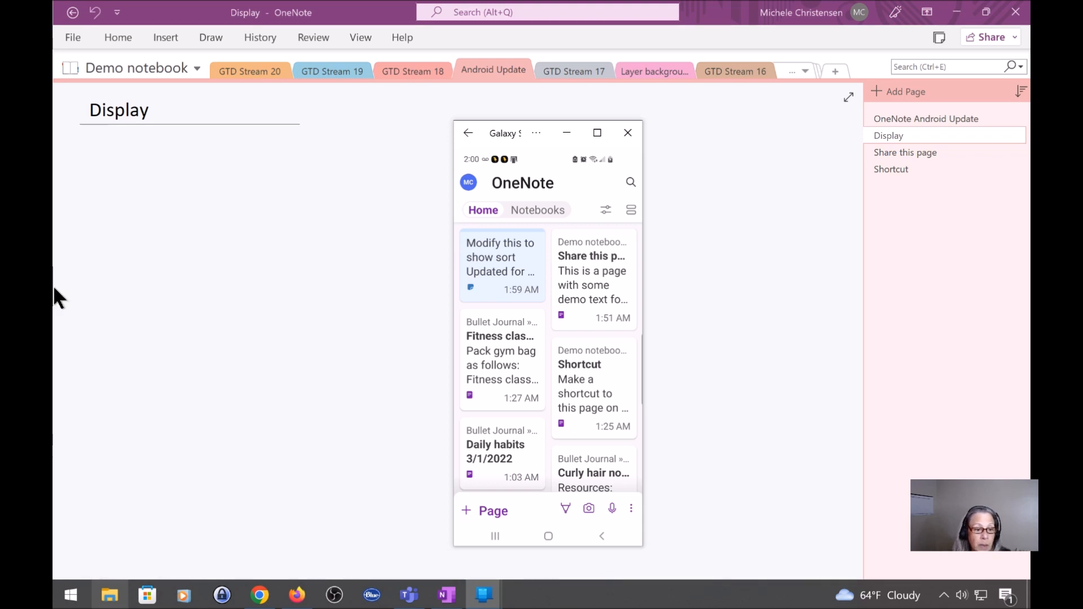
mouse_move(62, 307)
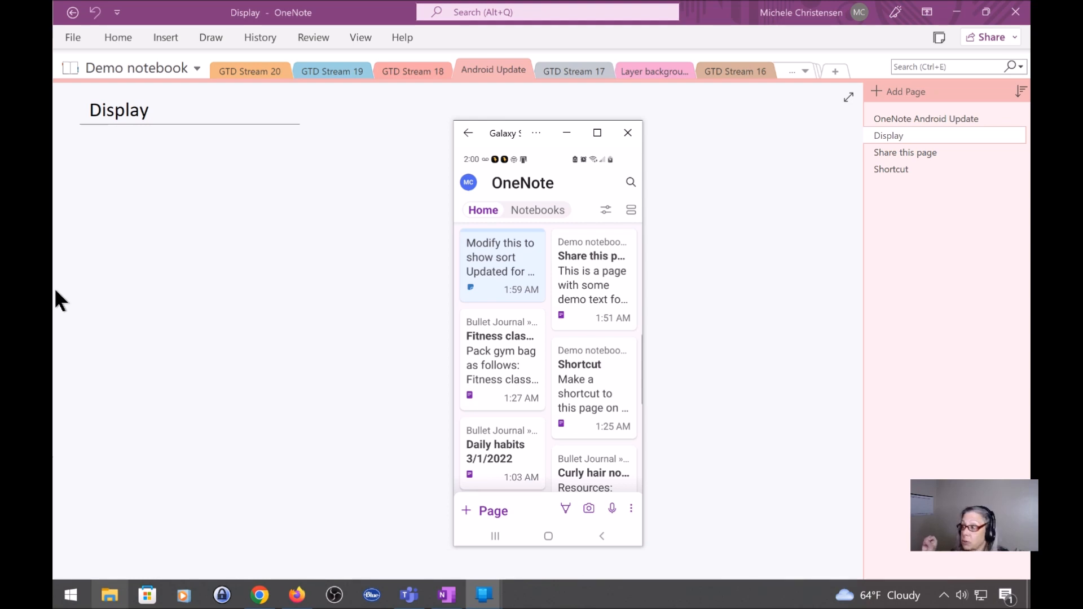
mouse_move(535, 552)
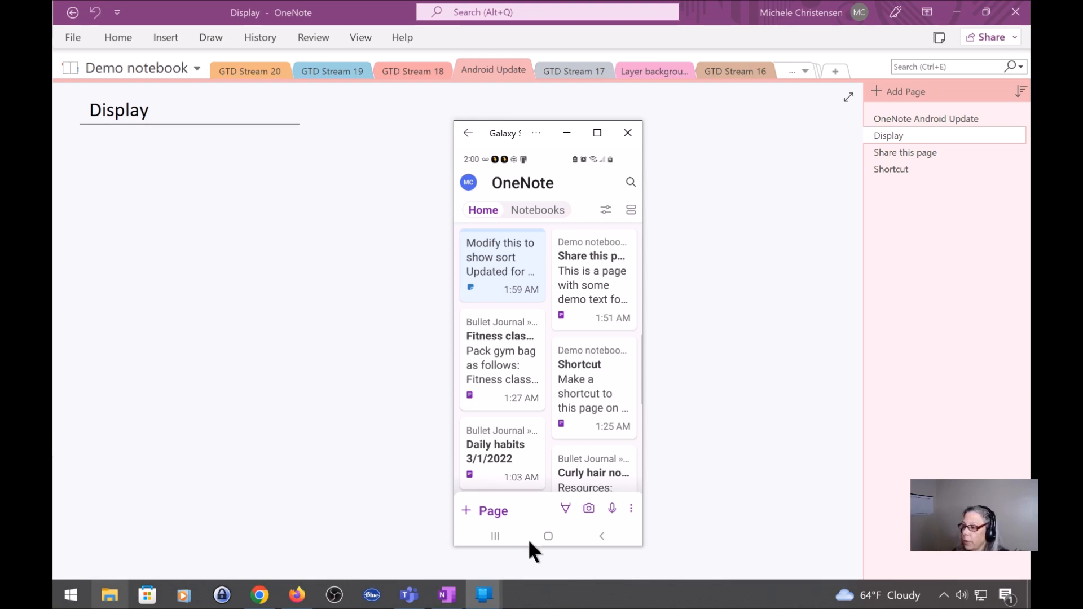
mouse_move(498, 521)
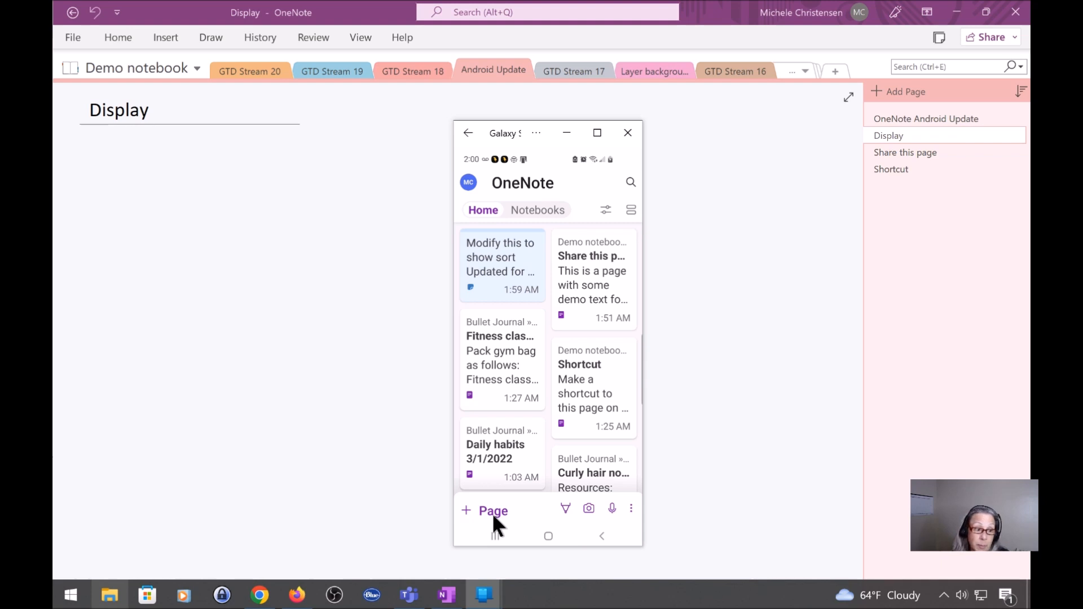
mouse_move(558, 520)
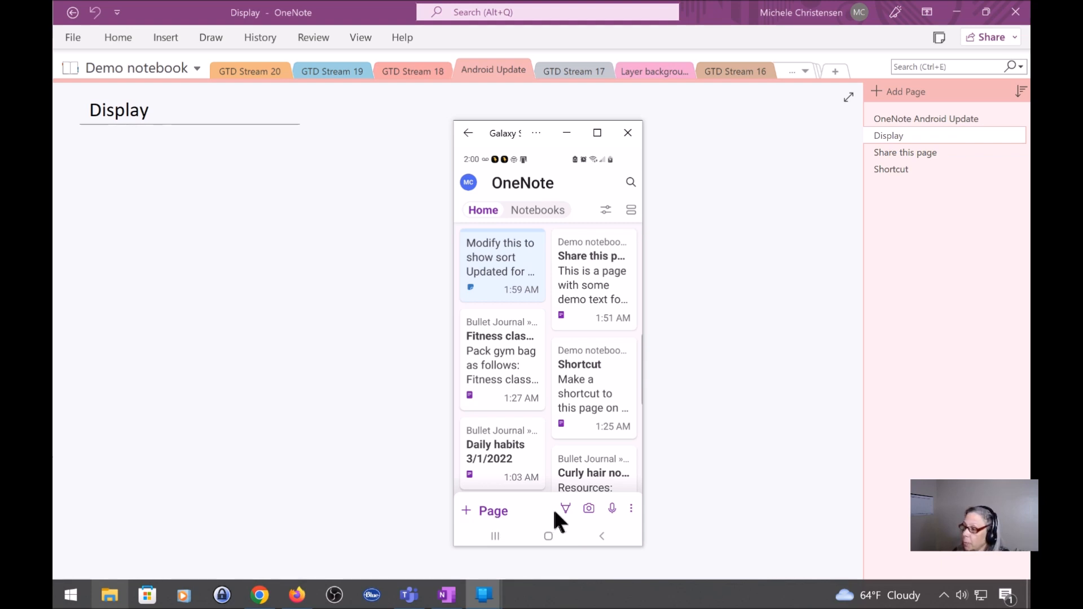
mouse_move(565, 517)
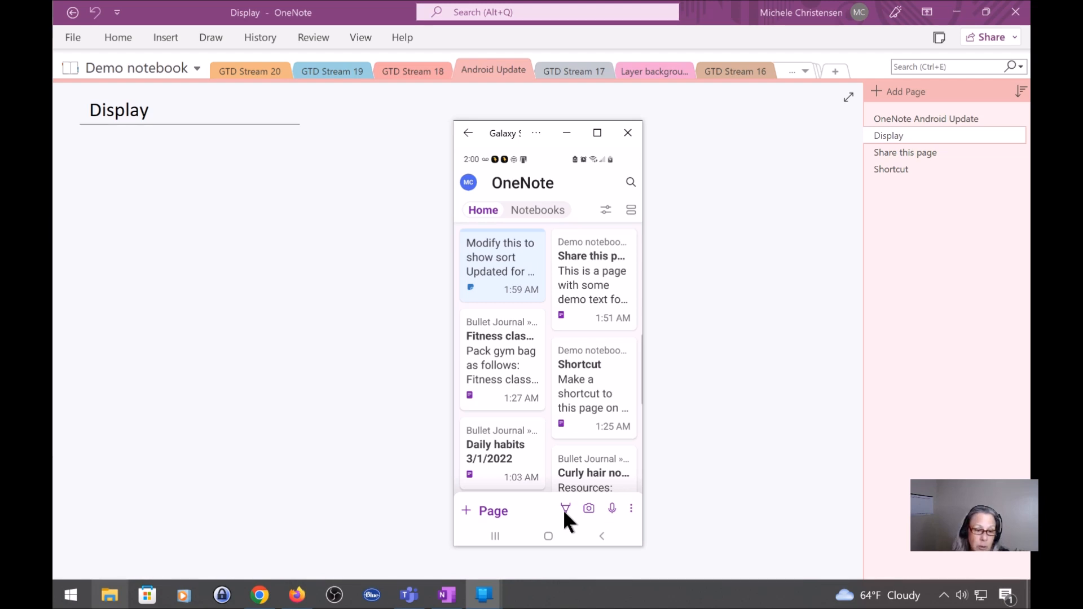
mouse_move(588, 517)
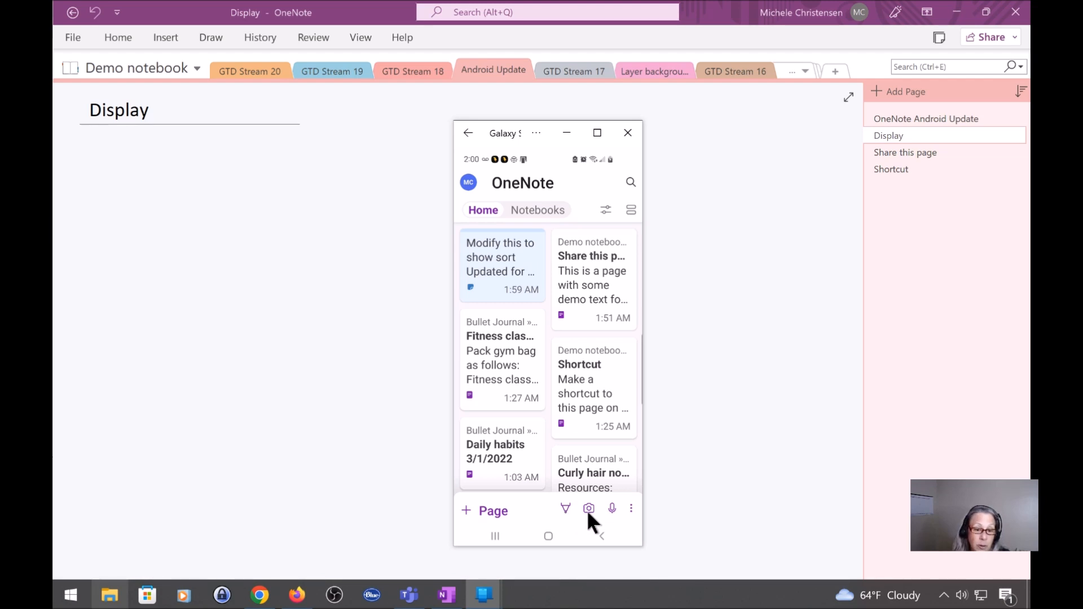
mouse_move(612, 509)
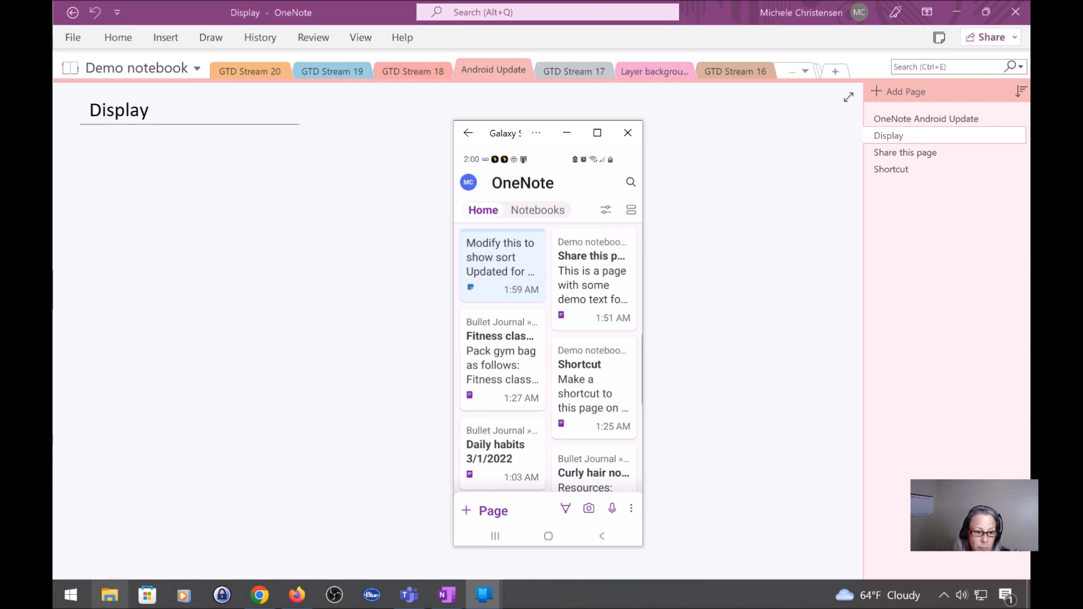
mouse_move(56, 306)
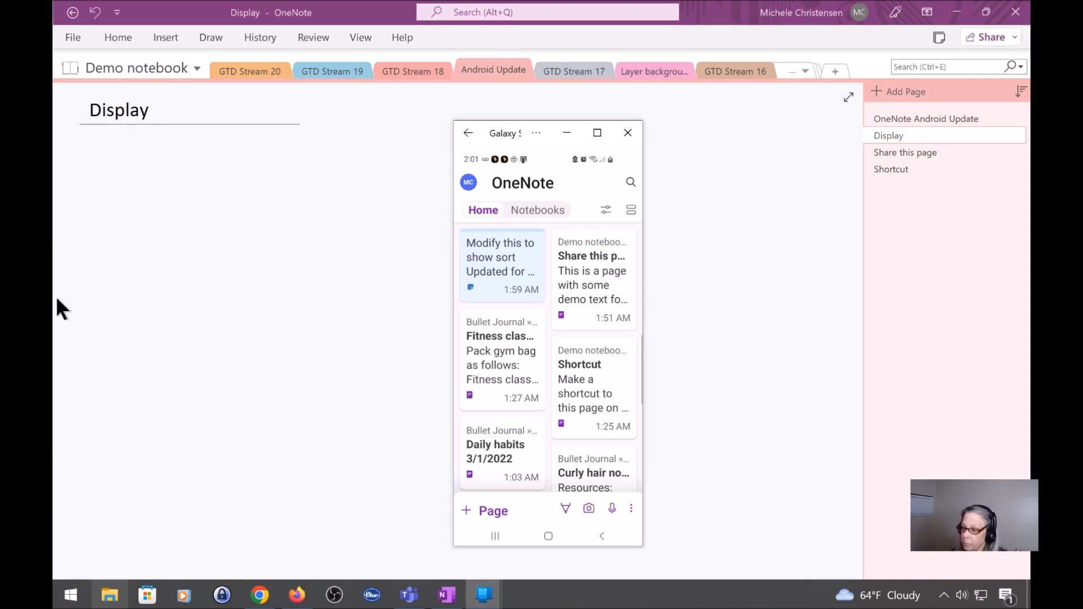
mouse_move(567, 519)
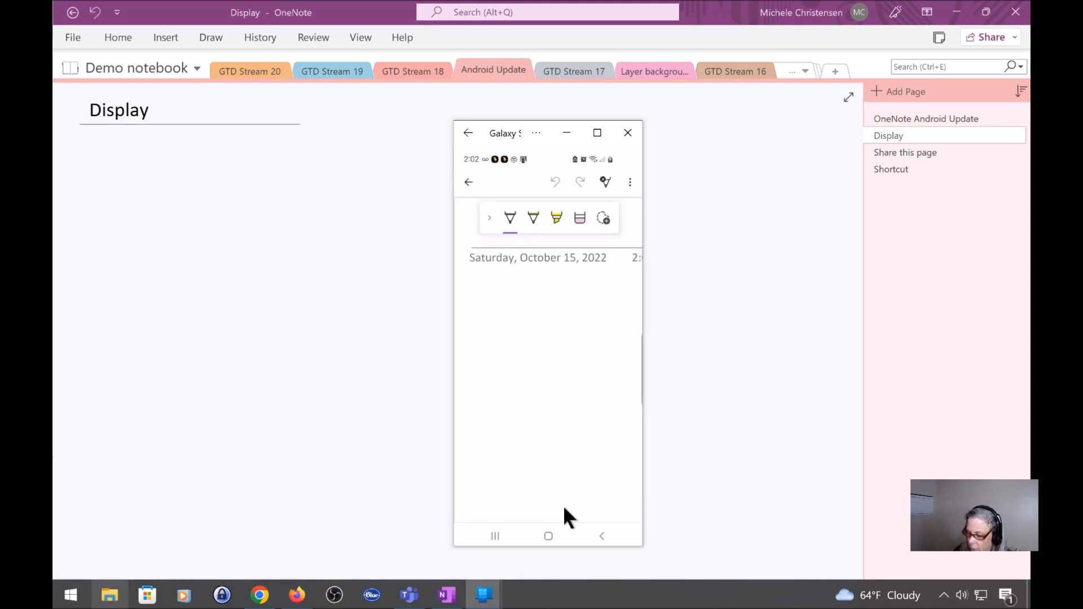
Handwrite a new note with a pen, title it 'Ink', and save it to the top of recent notes.
click(510, 217)
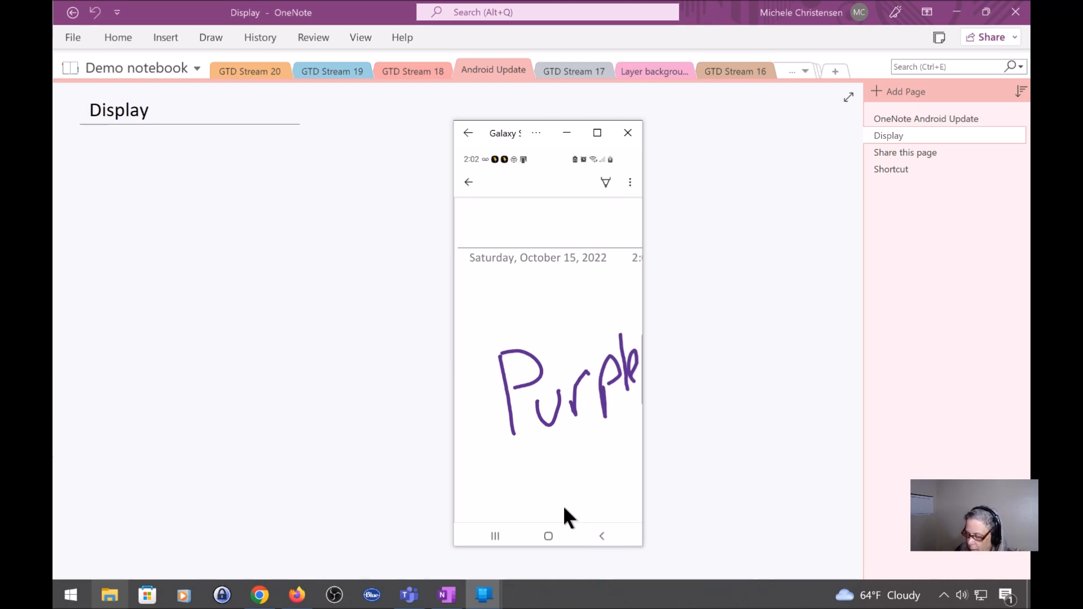
click(467, 182)
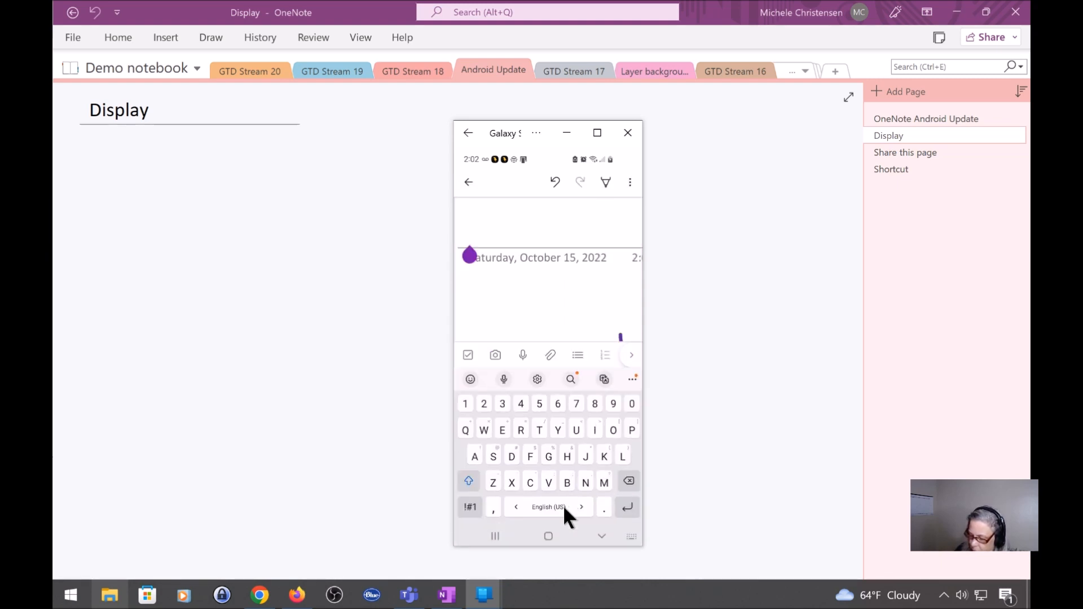
text(Ink)
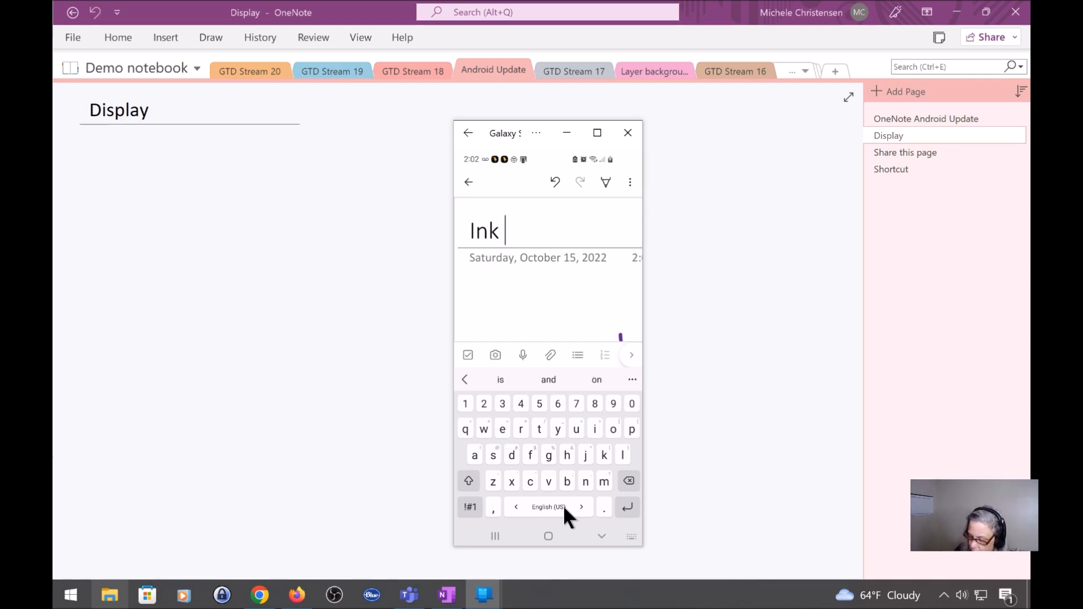
click(469, 181)
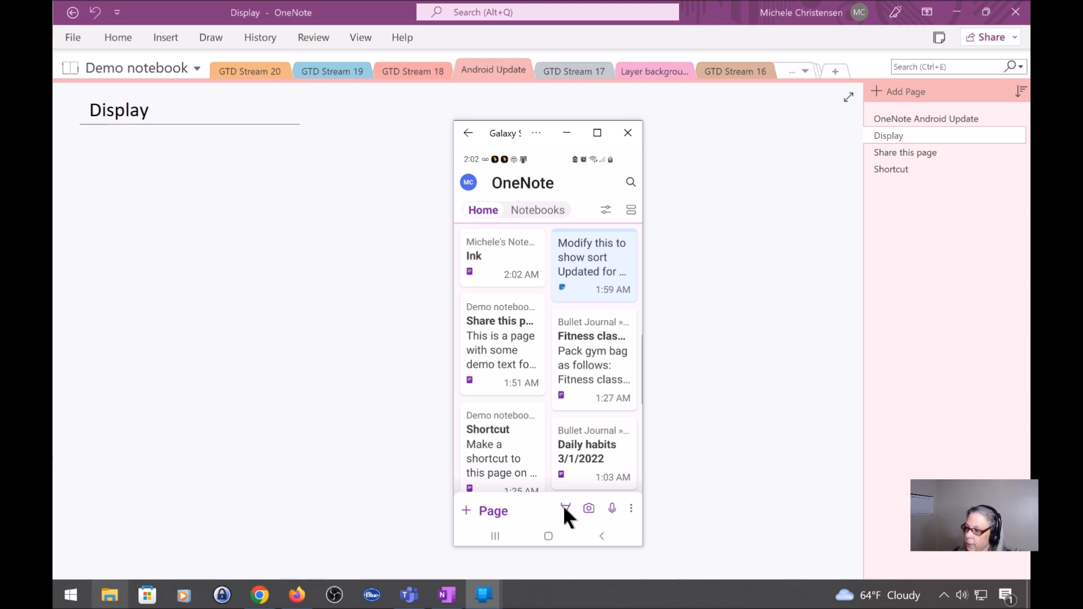
mouse_move(590, 514)
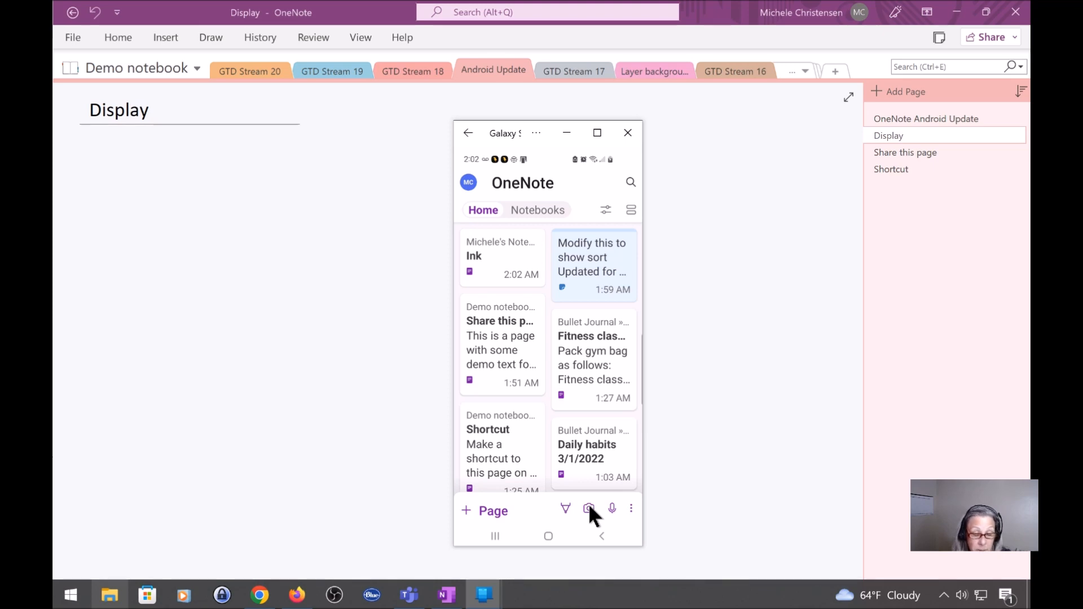
Scan the birthday card, accept its borders, save it into the Scan note and return home.
click(589, 510)
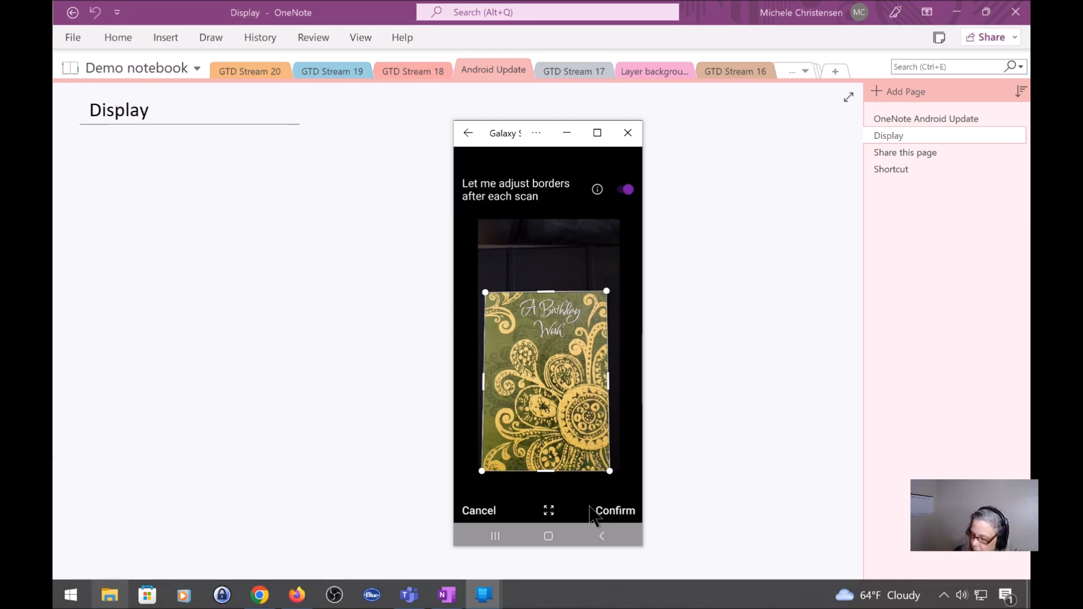
click(613, 510)
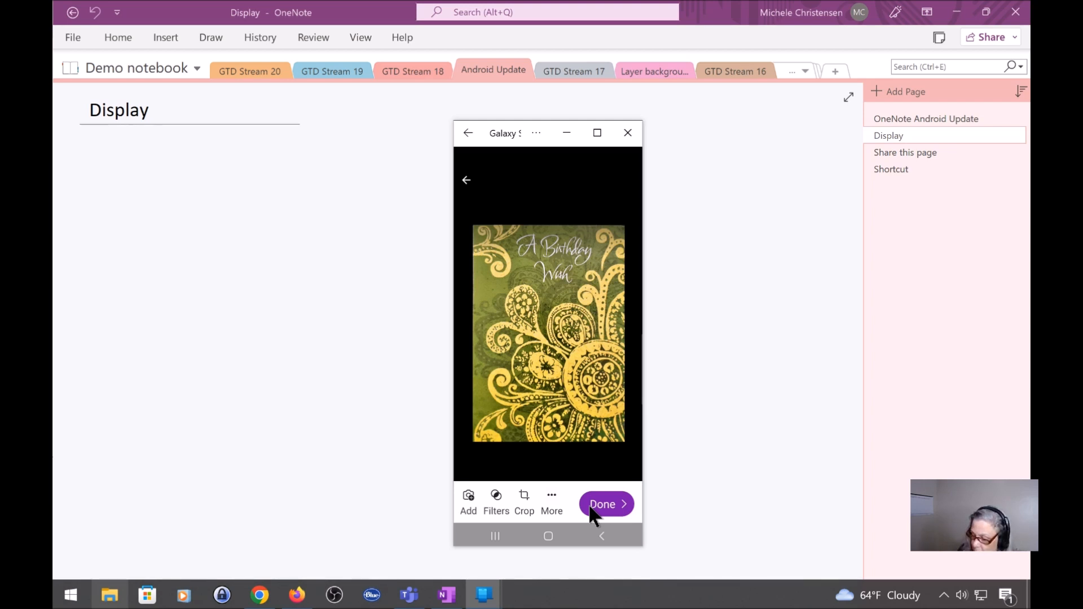
click(496, 503)
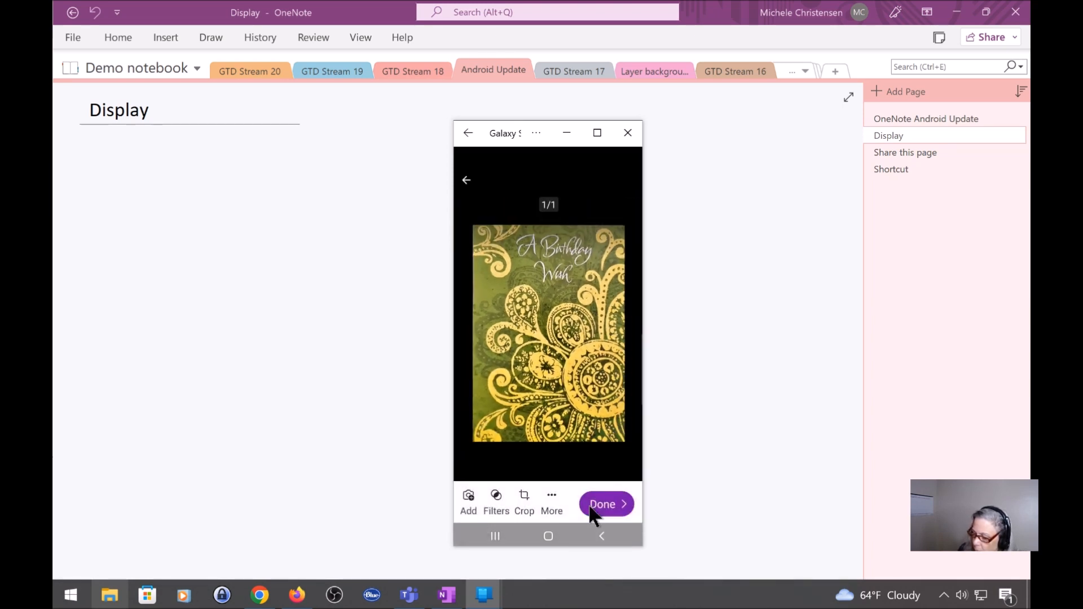
click(552, 501)
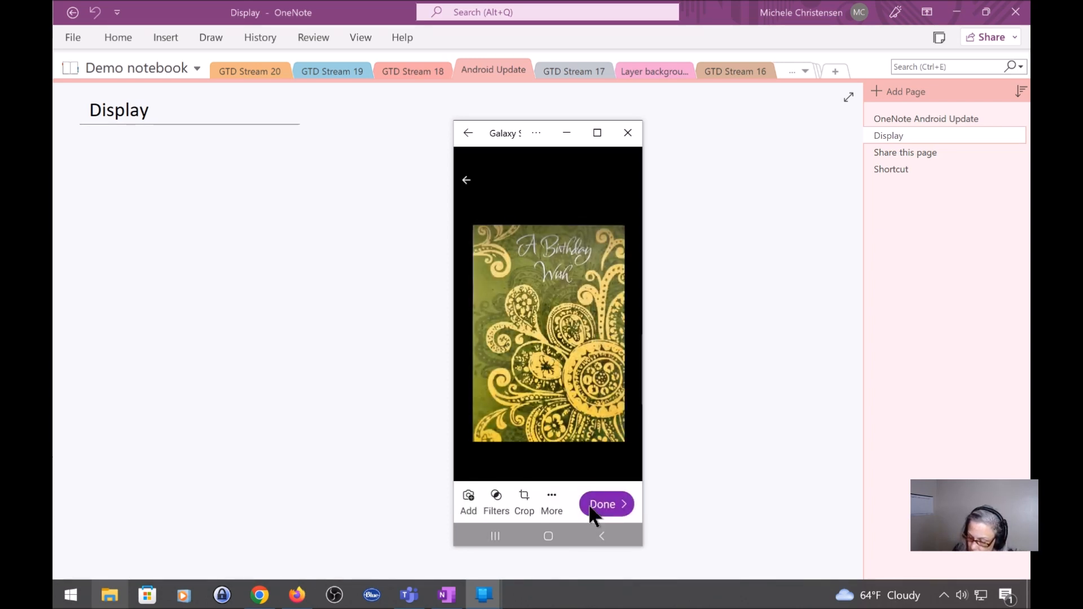
click(601, 503)
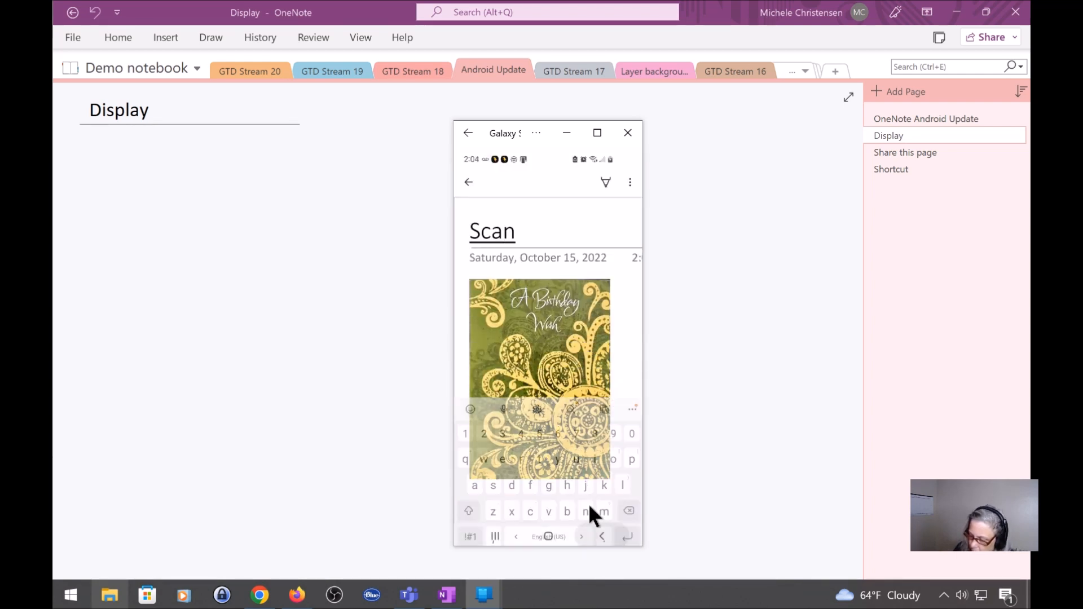
click(469, 182)
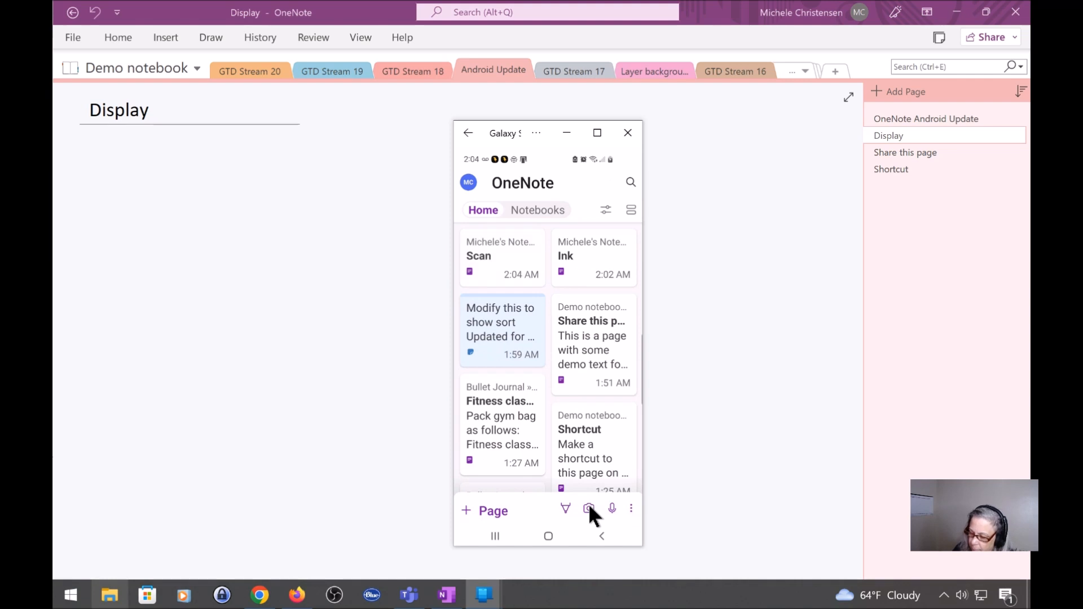
mouse_move(518, 270)
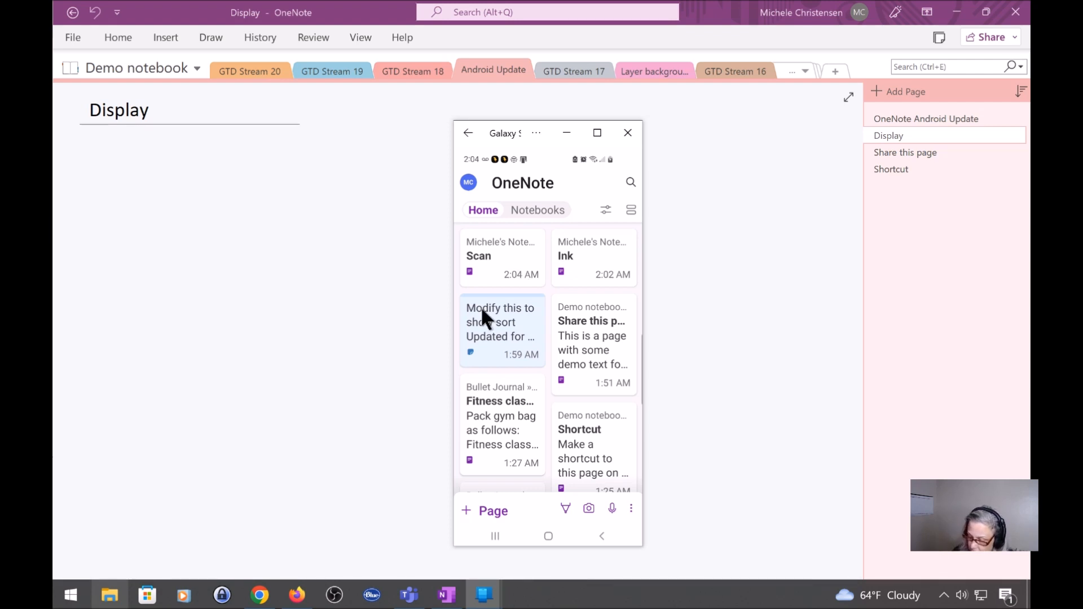
Start a new untitled note written by voice dictation.
click(500, 322)
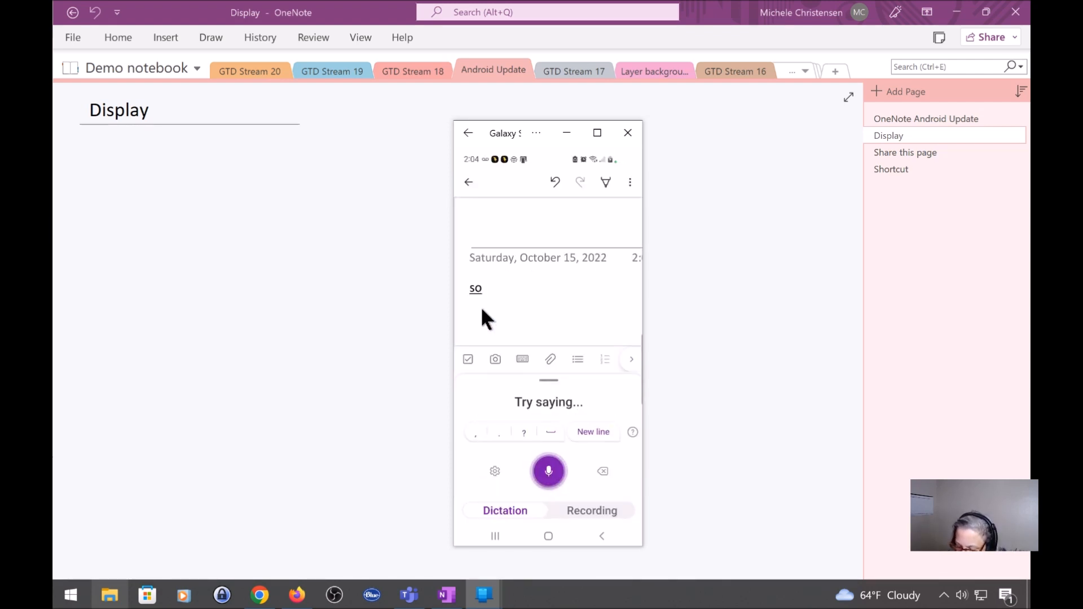
Dictate 'so right now i am talking into the mic', then dictate a second note and end dictation.
text(so right now i am talking into the microphone recording for the video and i am making a dictated note in)
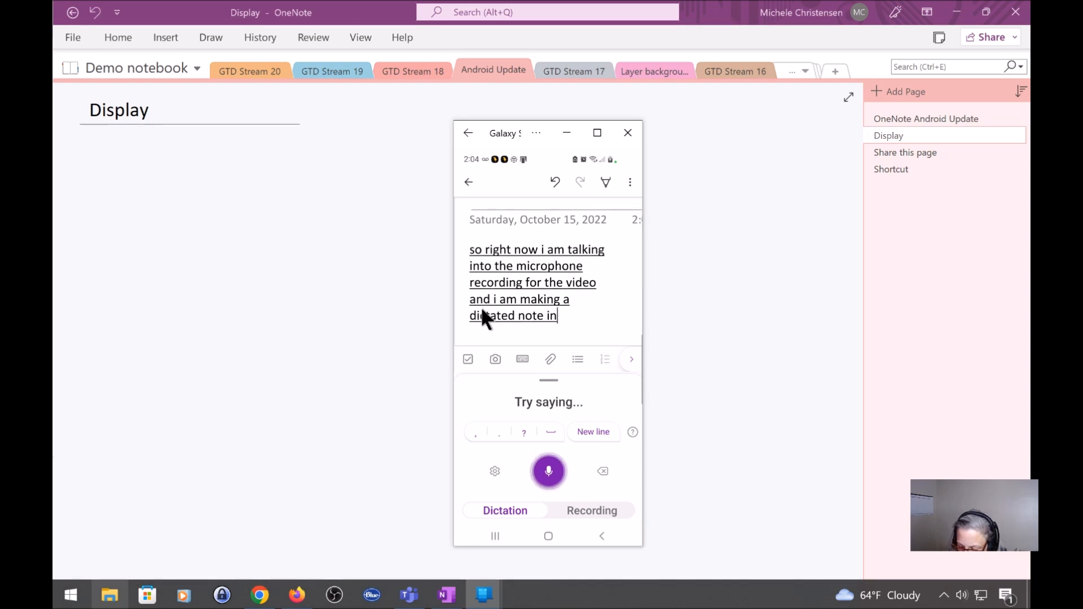
click(549, 472)
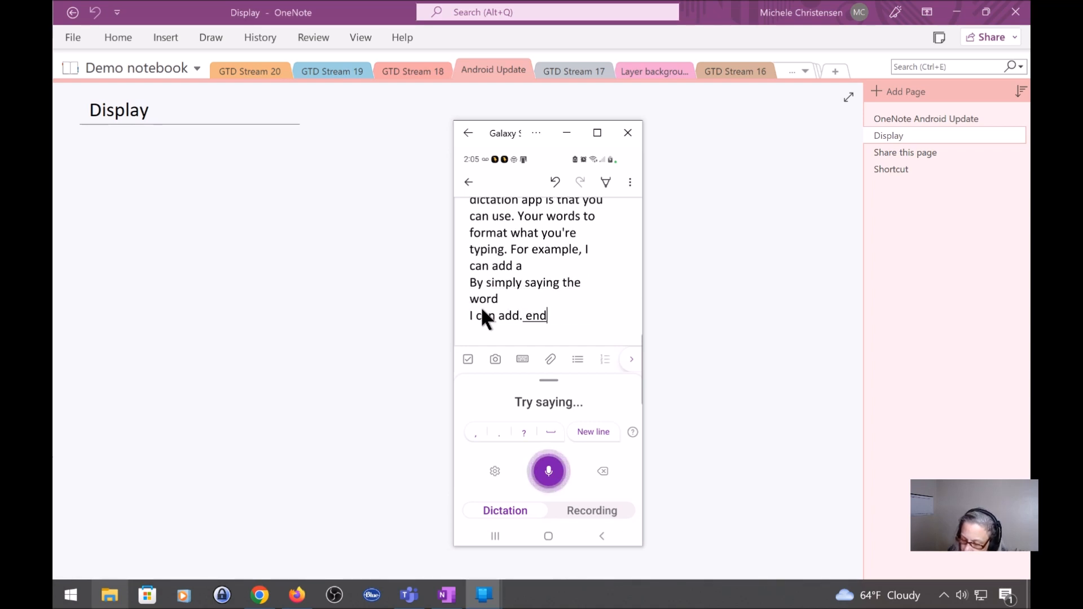
click(549, 470)
text(D)
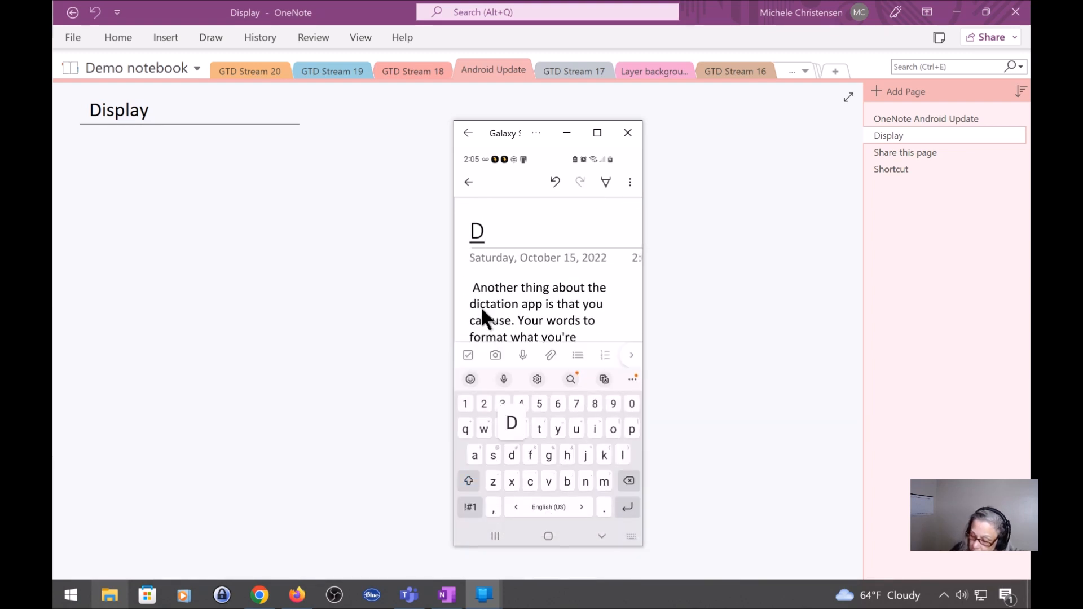
Title the second dictated note 'Dictate 2' and return to the home feed.
text(ict)
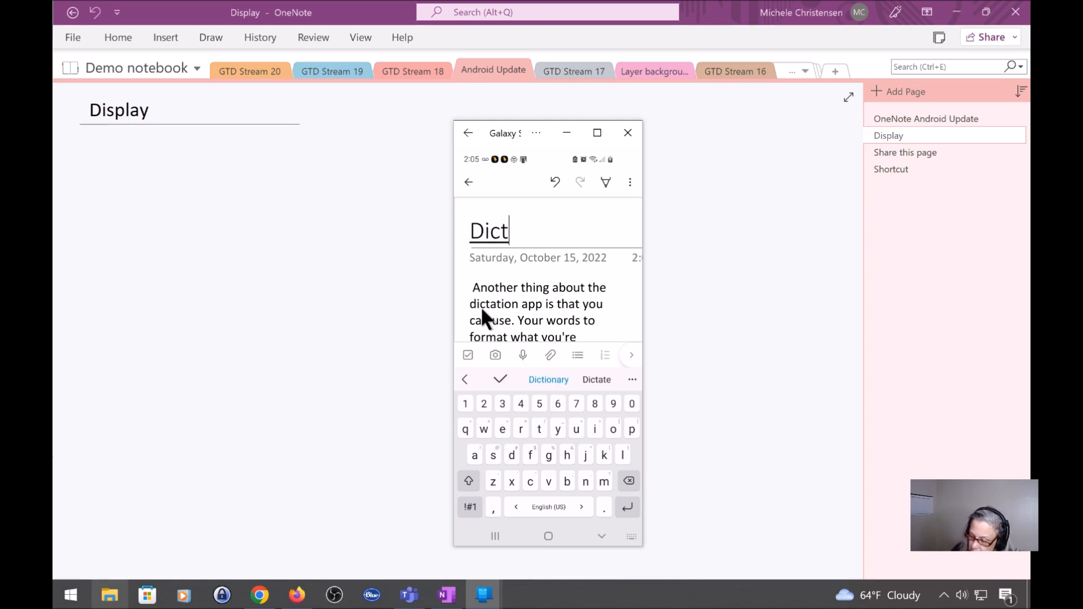
click(469, 182)
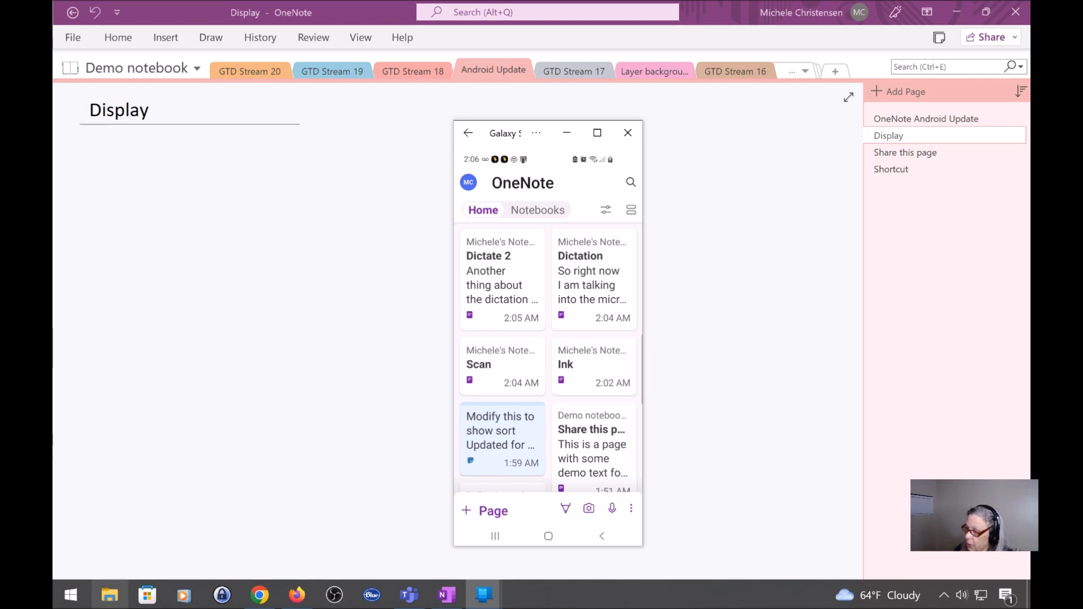
mouse_move(416, 468)
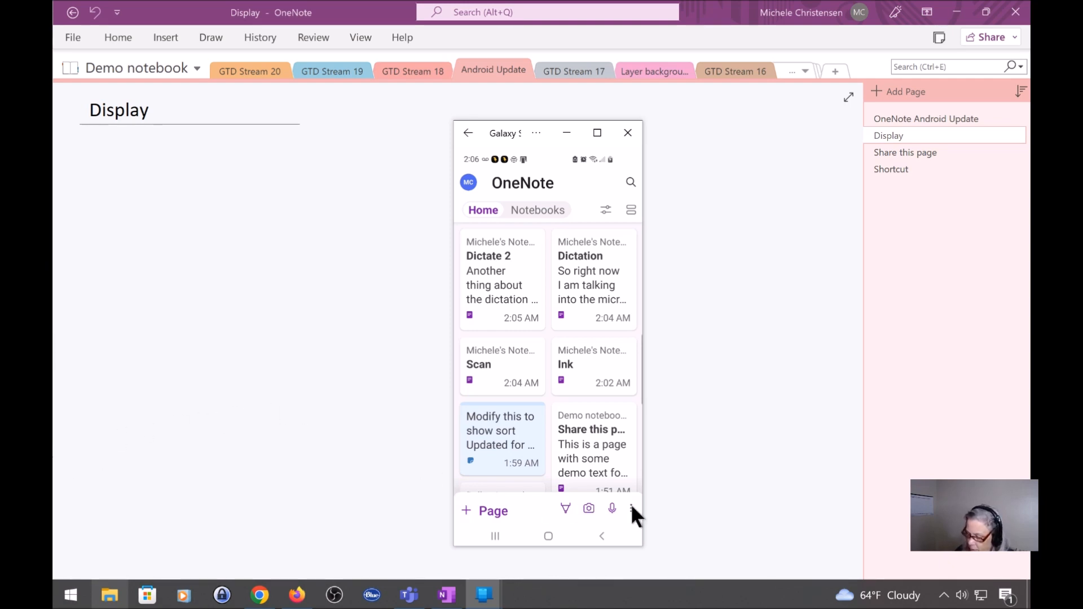
Create a sticky note reading 'Created during video' and return home.
click(630, 509)
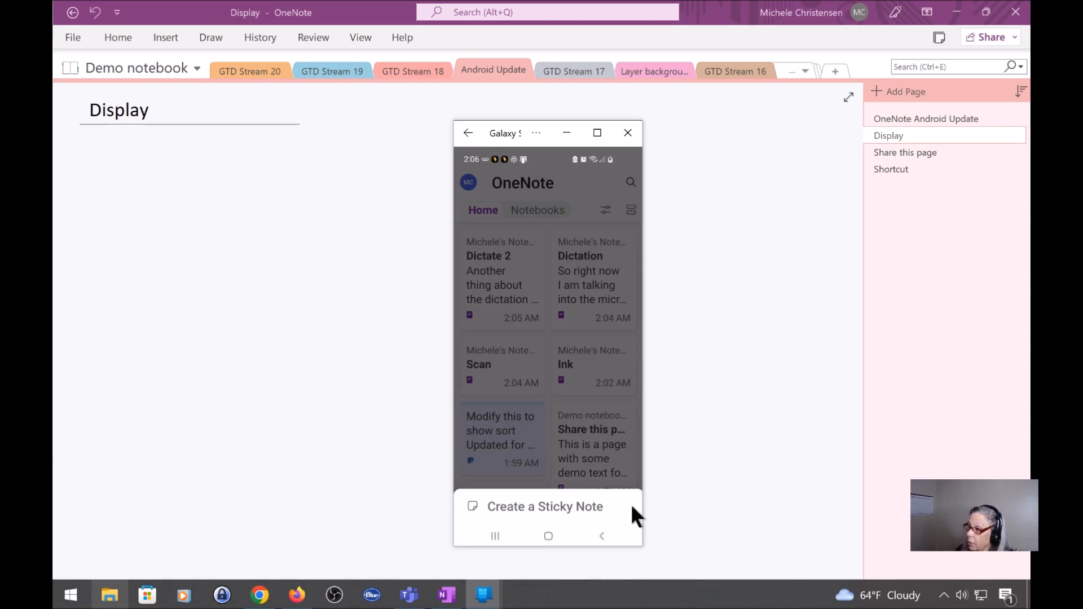
click(545, 507)
text(Created during video)
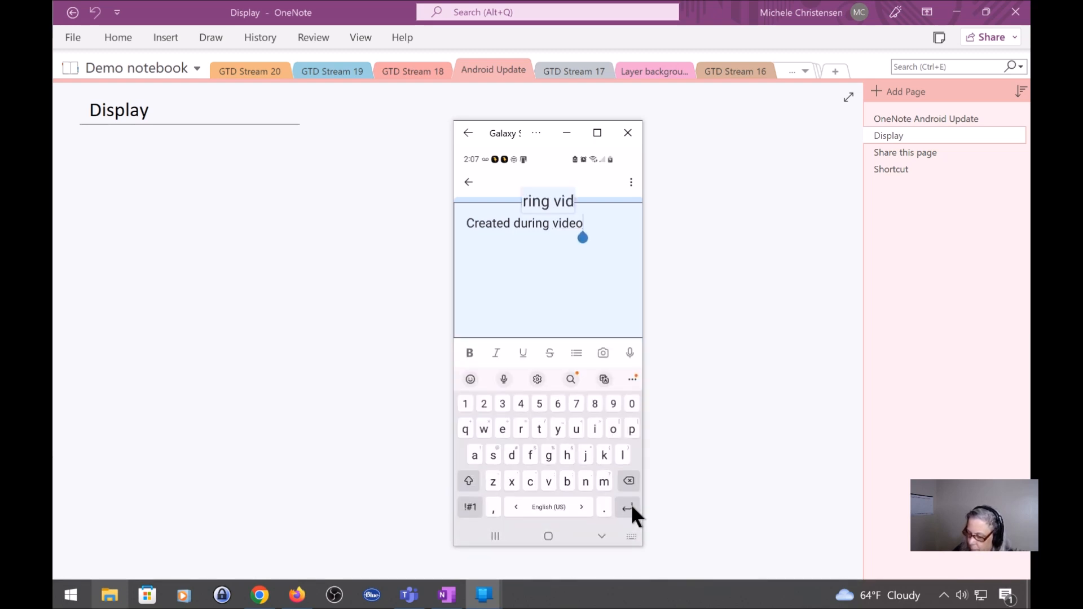
click(468, 182)
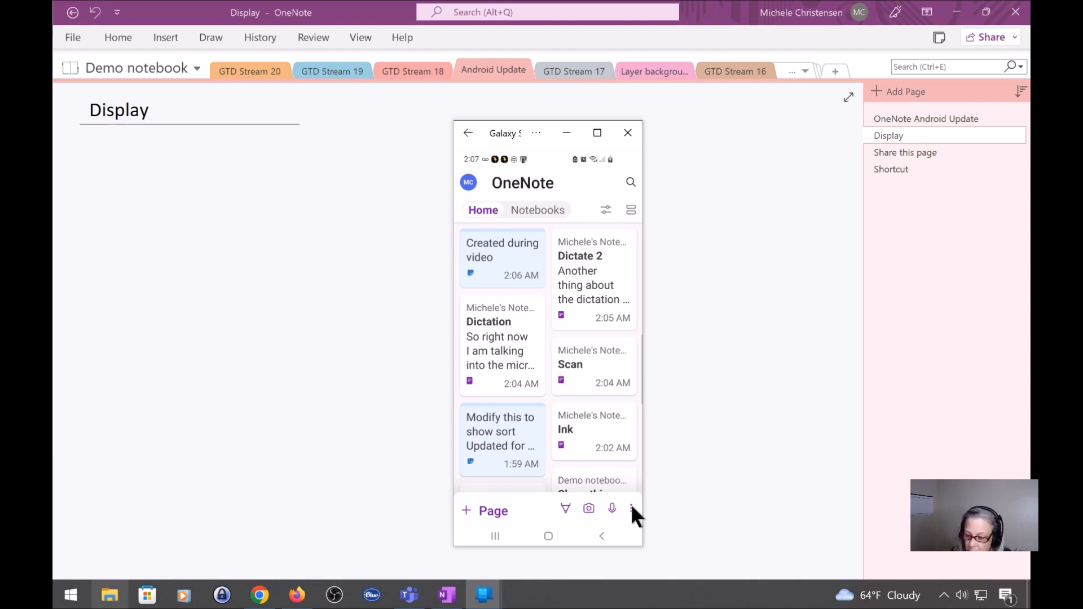
Change the 'Created during video' sticky note's colour to pink and return home.
click(502, 260)
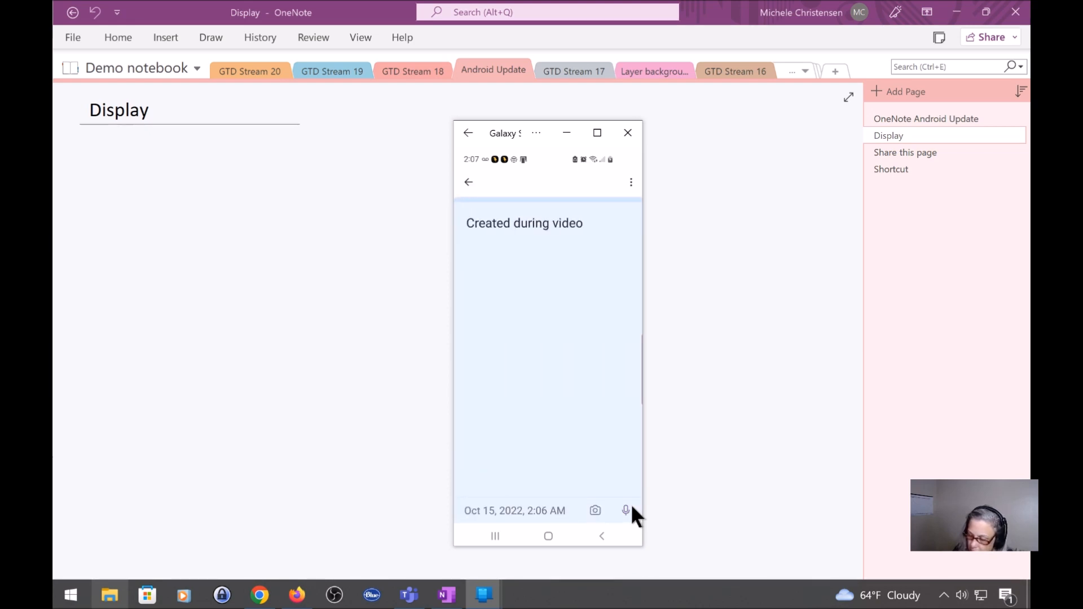
mouse_move(643, 214)
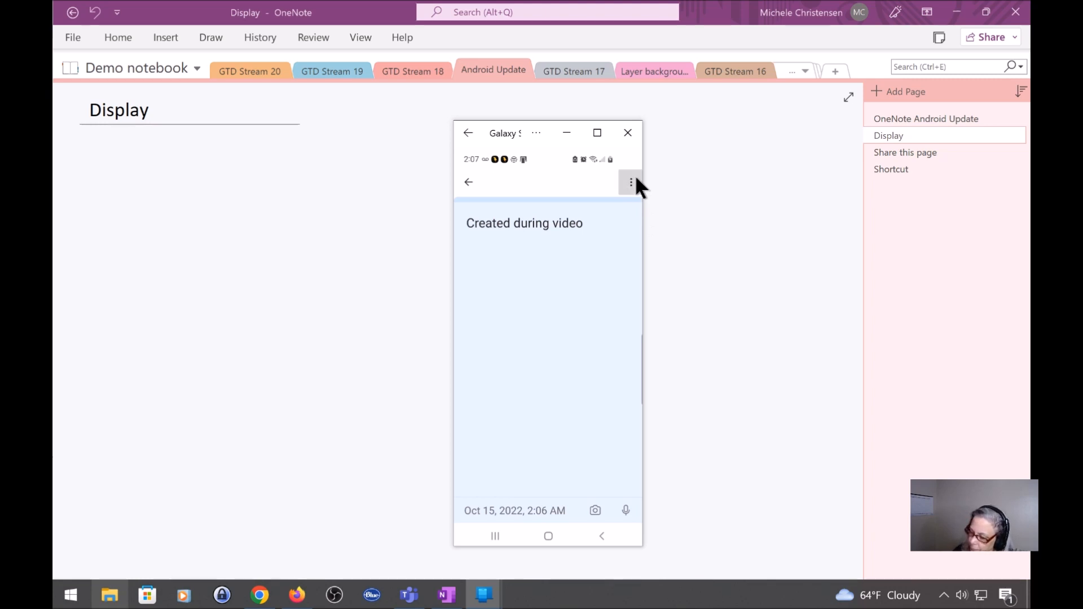
click(630, 181)
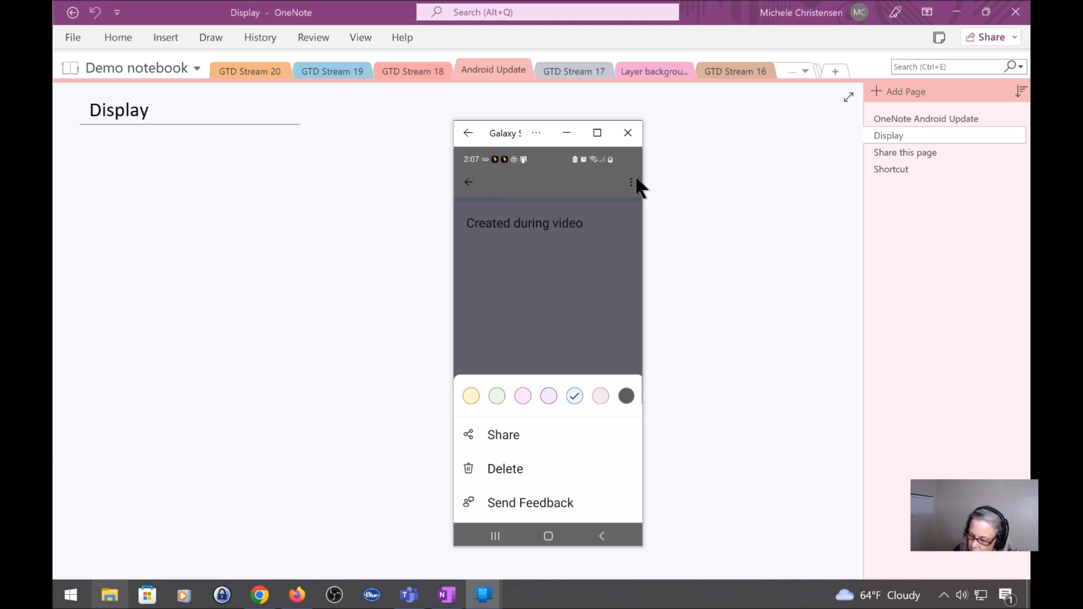
click(548, 395)
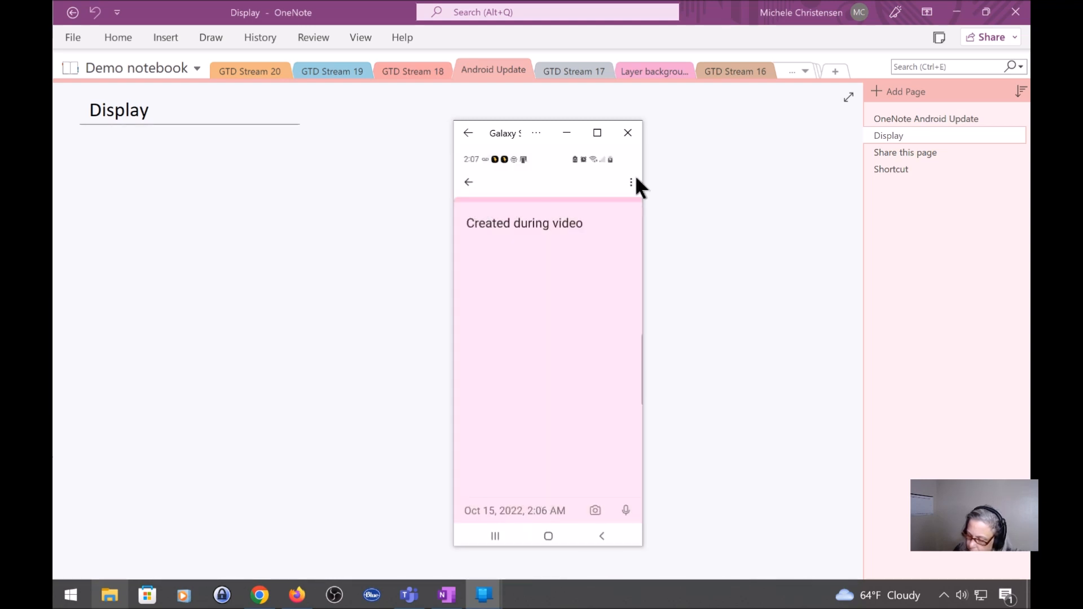
click(469, 182)
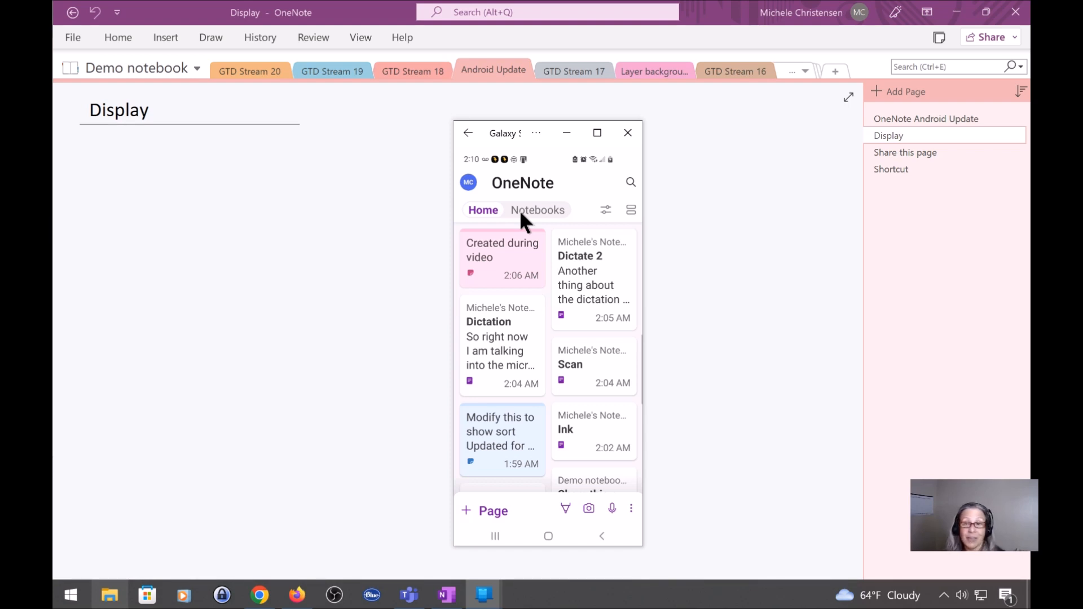
mouse_move(364, 286)
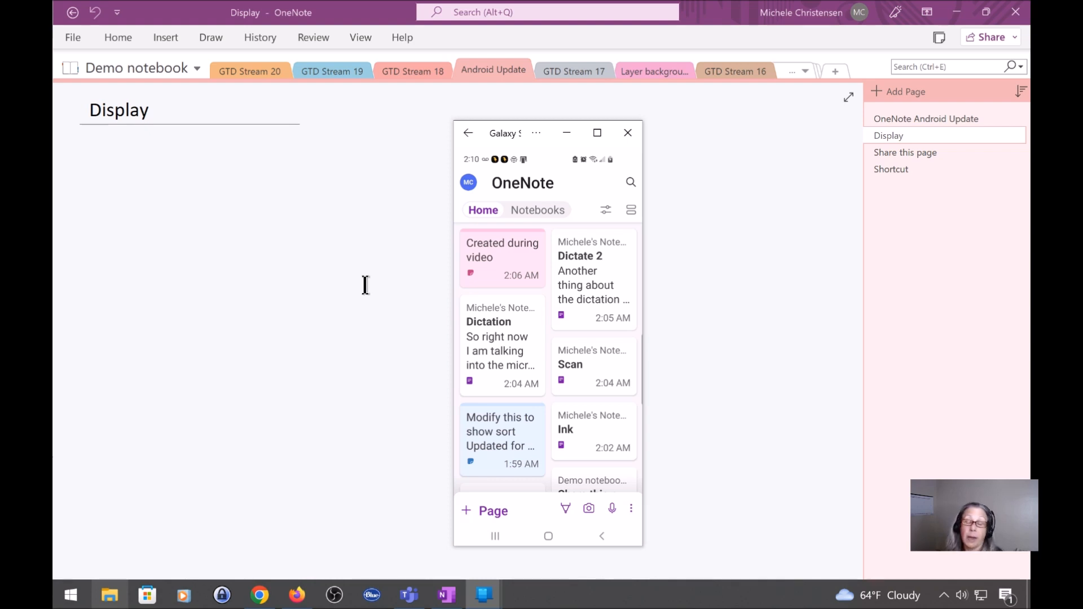
mouse_move(380, 260)
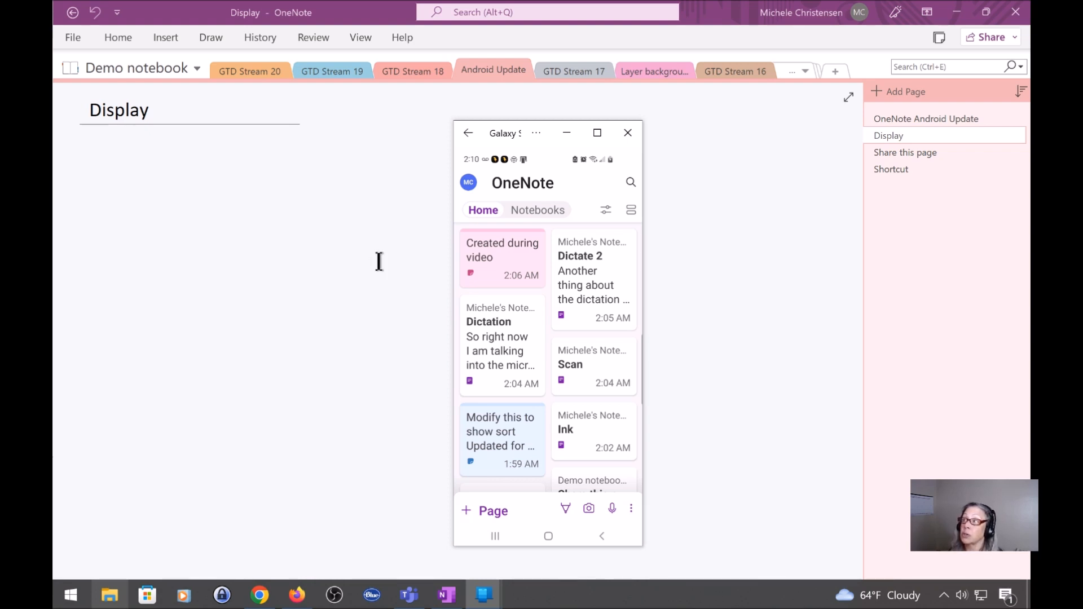
mouse_move(608, 225)
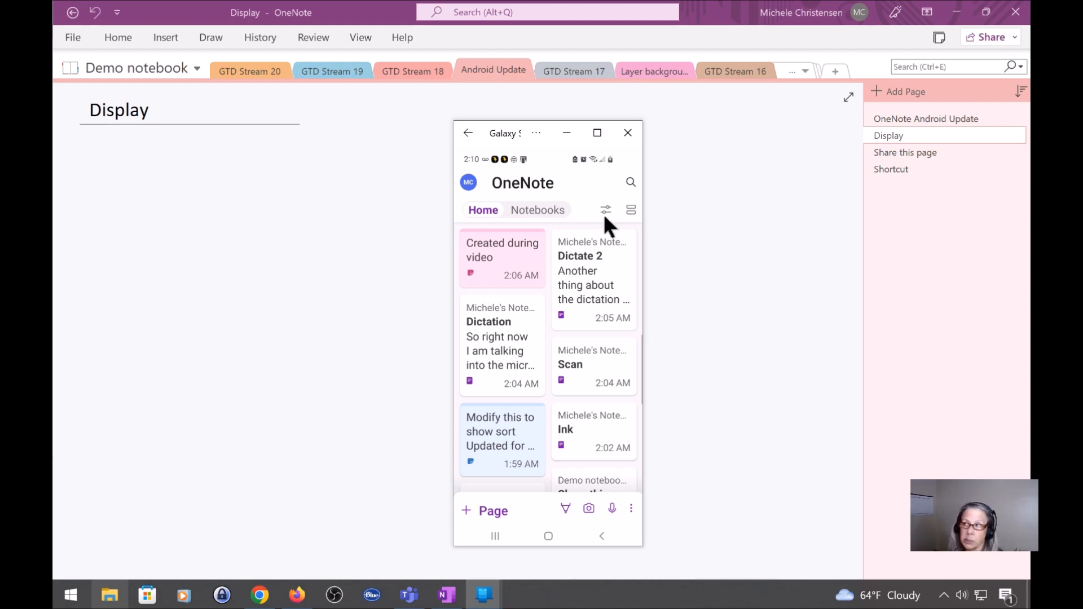
mouse_move(498, 251)
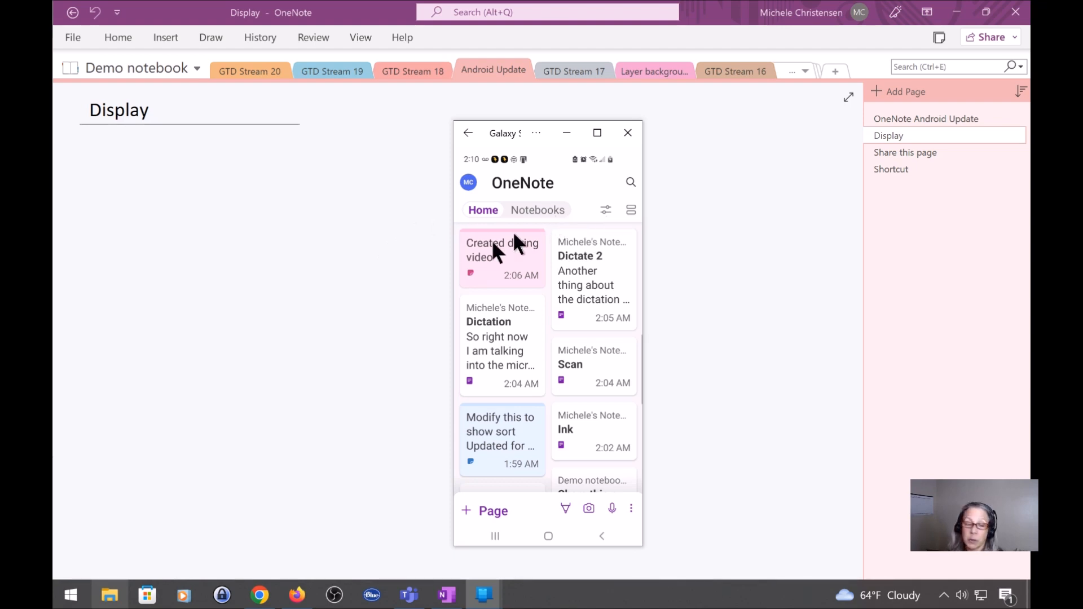
mouse_move(412, 273)
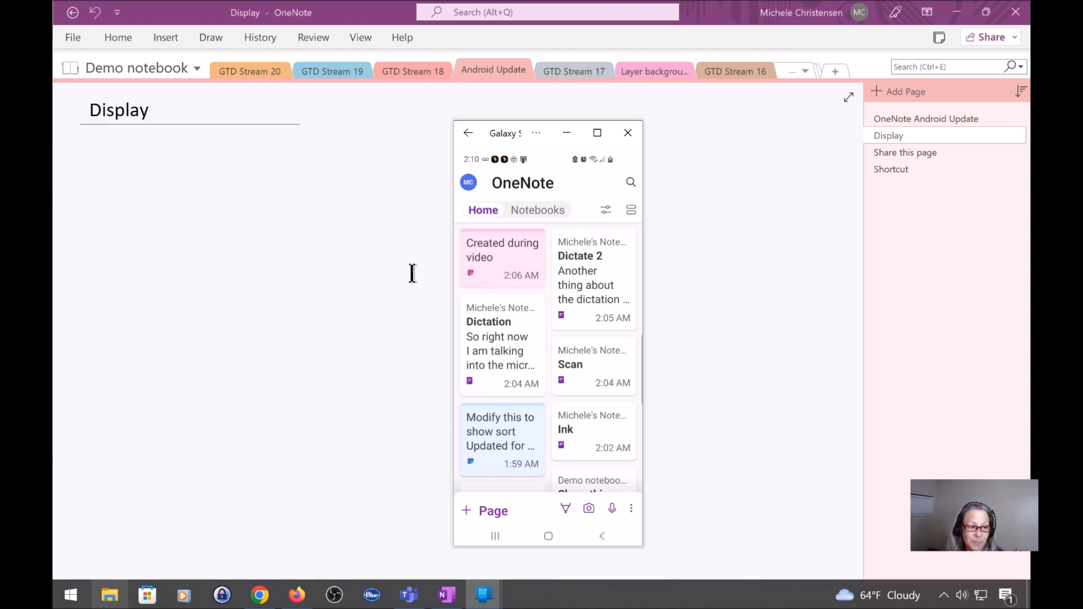